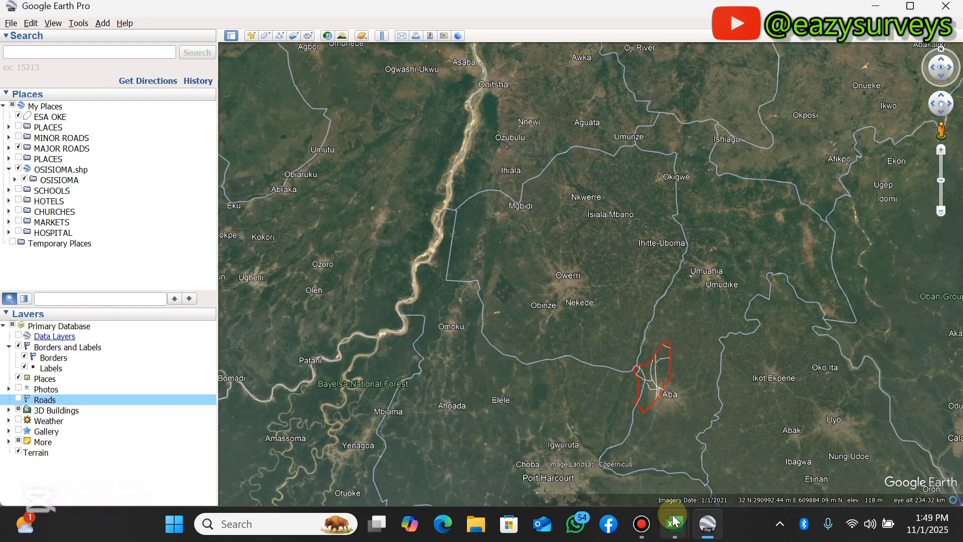
Bring the SITE JOB workbook forward and review the ID, Longitude and Latitude columns.
{"action": "left_click", "coordinate": [672, 524]}
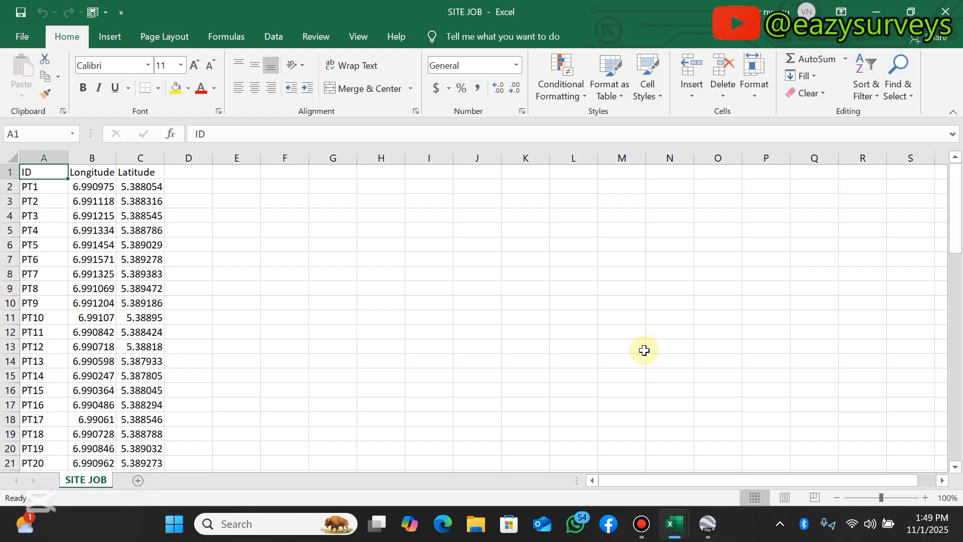
{"action": "mouse_move", "coordinate": [357, 252]}
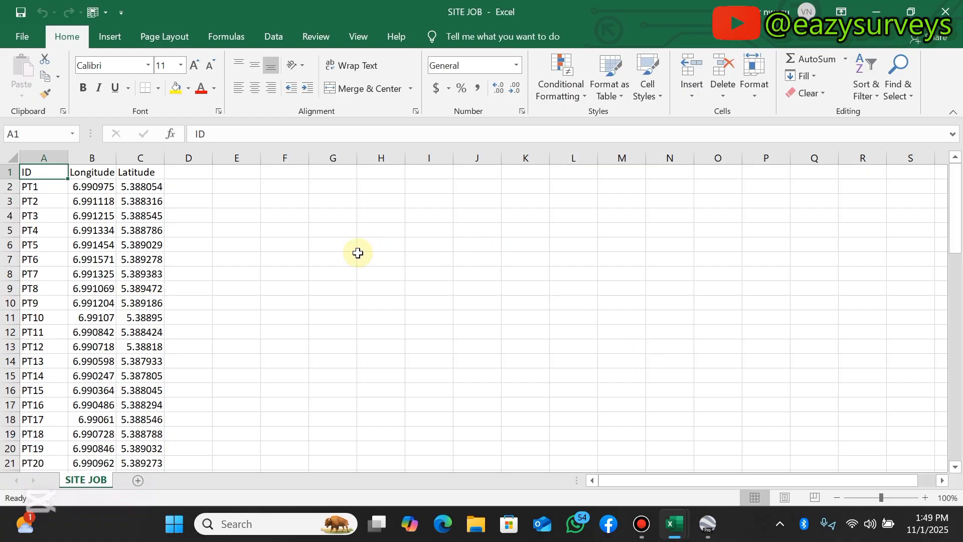
{"action": "mouse_move", "coordinate": [241, 210]}
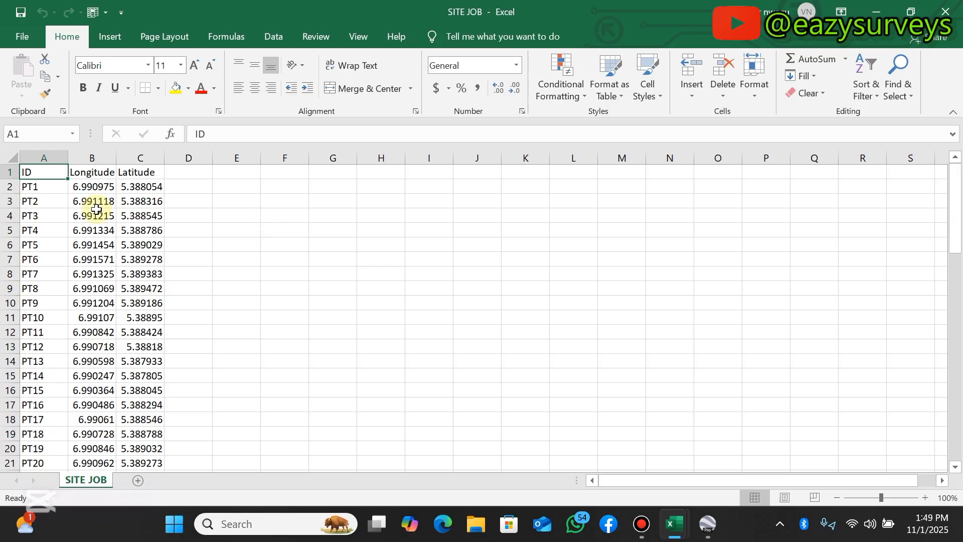
{"action": "left_click", "coordinate": [704, 524]}
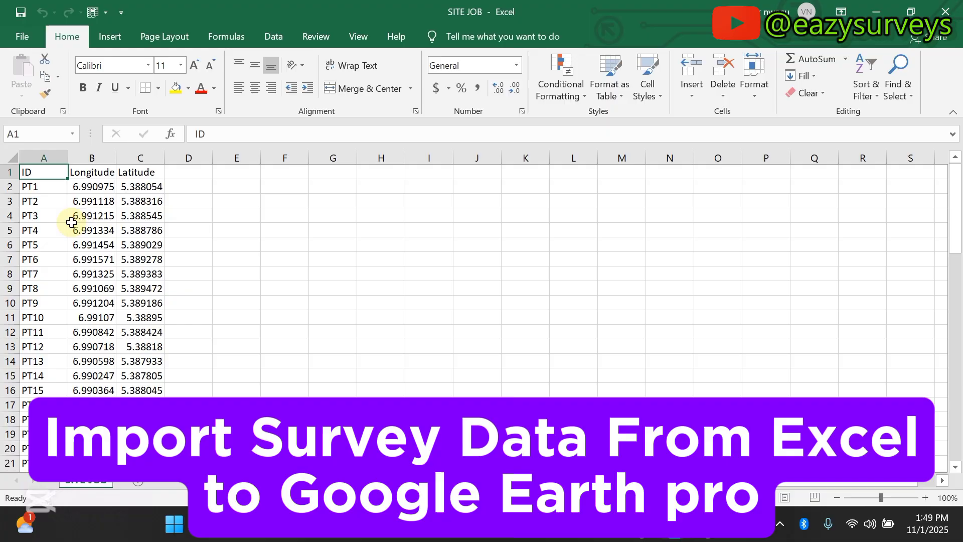
{"action": "mouse_move", "coordinate": [80, 244]}
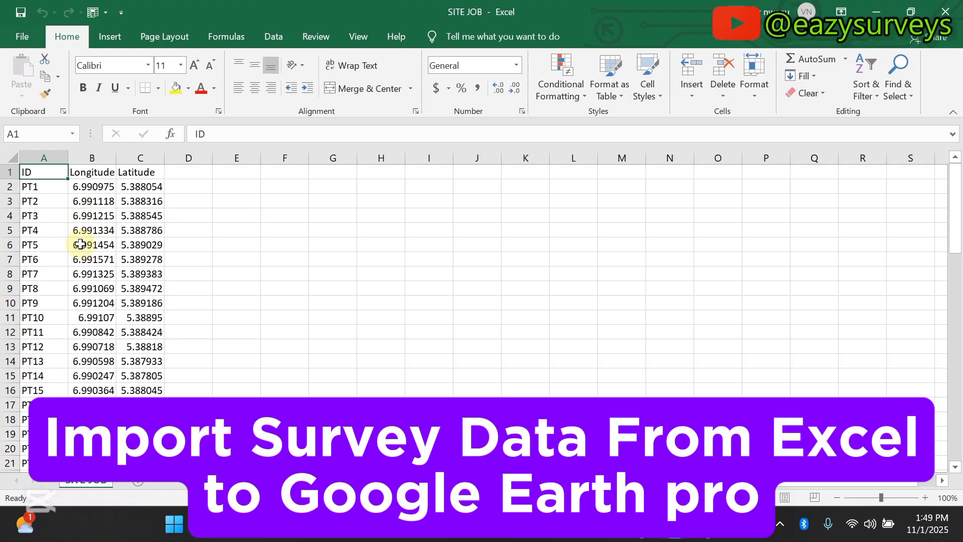
{"action": "scroll", "scroll_direction": "down", "scroll_amount": 3}
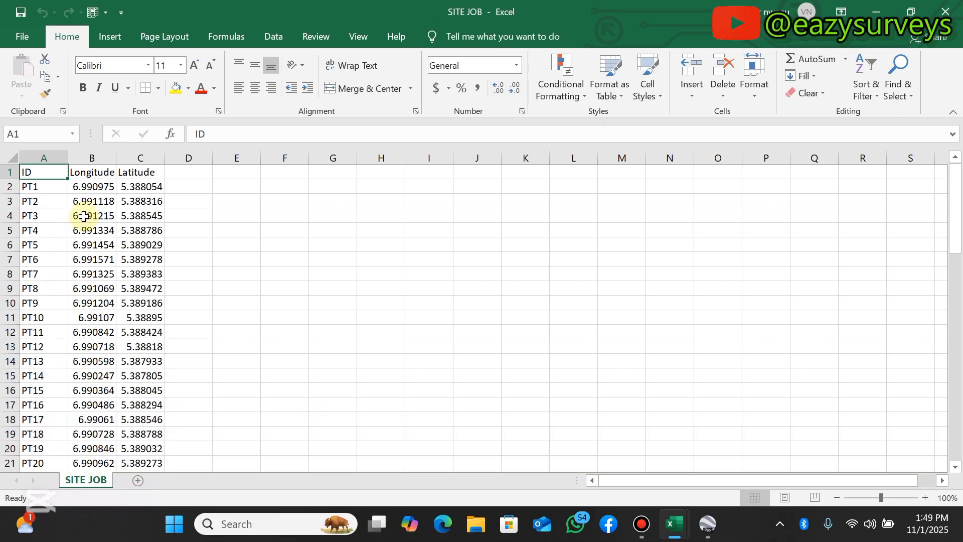
{"action": "mouse_move", "coordinate": [89, 215]}
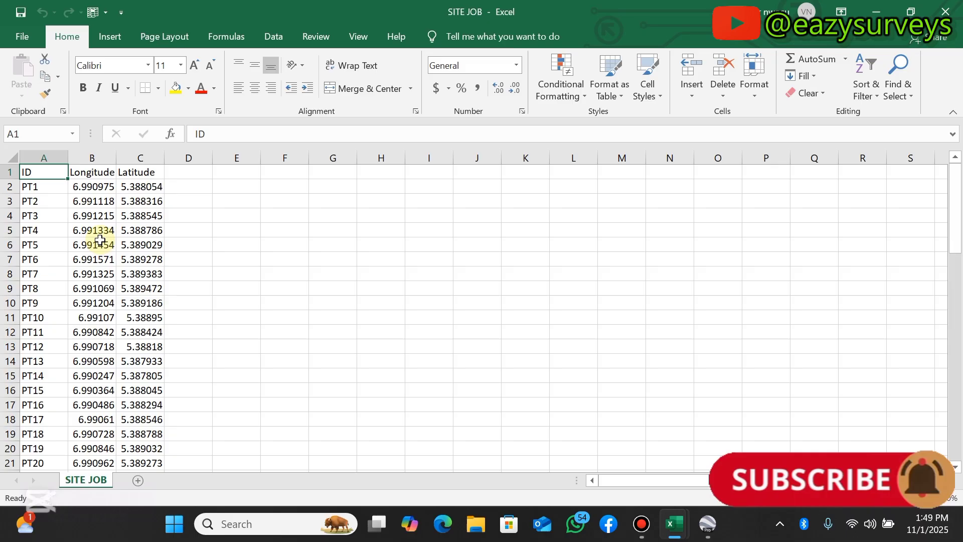
{"action": "scroll", "scroll_direction": "down", "scroll_amount": 3}
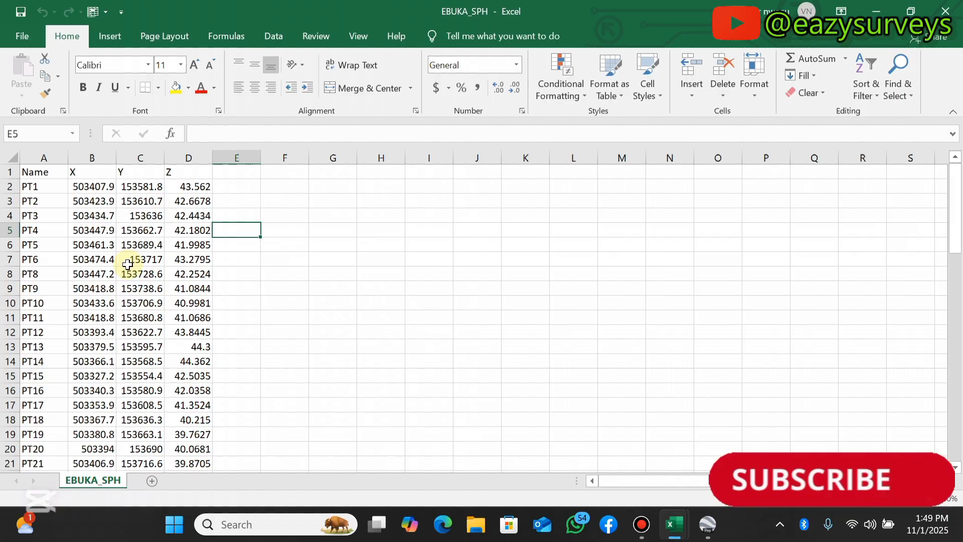
{"action": "mouse_move", "coordinate": [211, 278]}
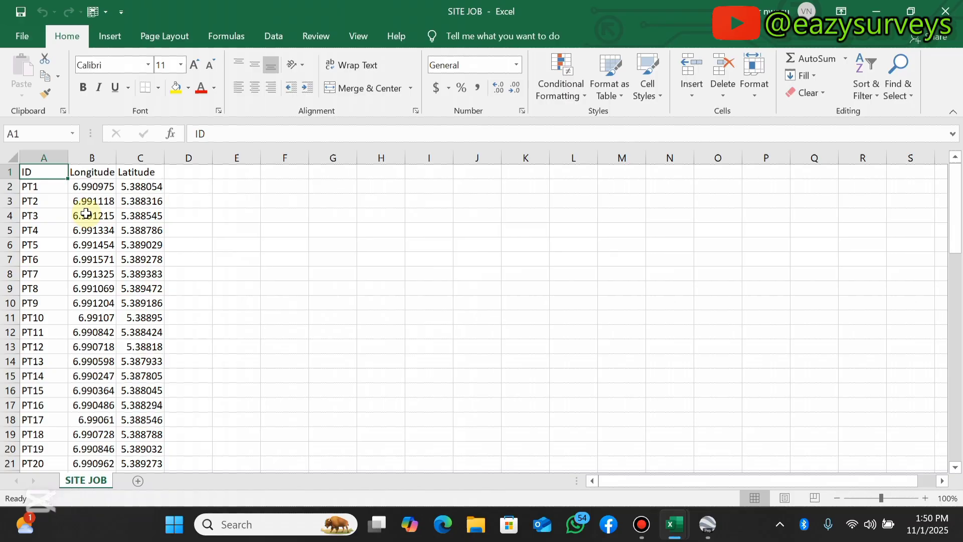
{"action": "mouse_move", "coordinate": [130, 235]}
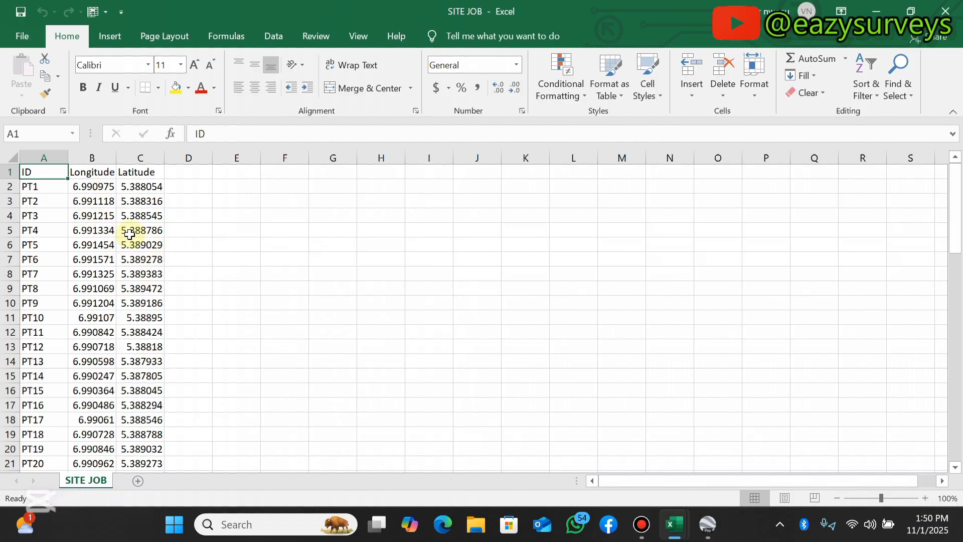
Save SITE JOB as a comma-delimited CSV in the YOUTUBE folder.
{"action": "left_click", "coordinate": [21, 36]}
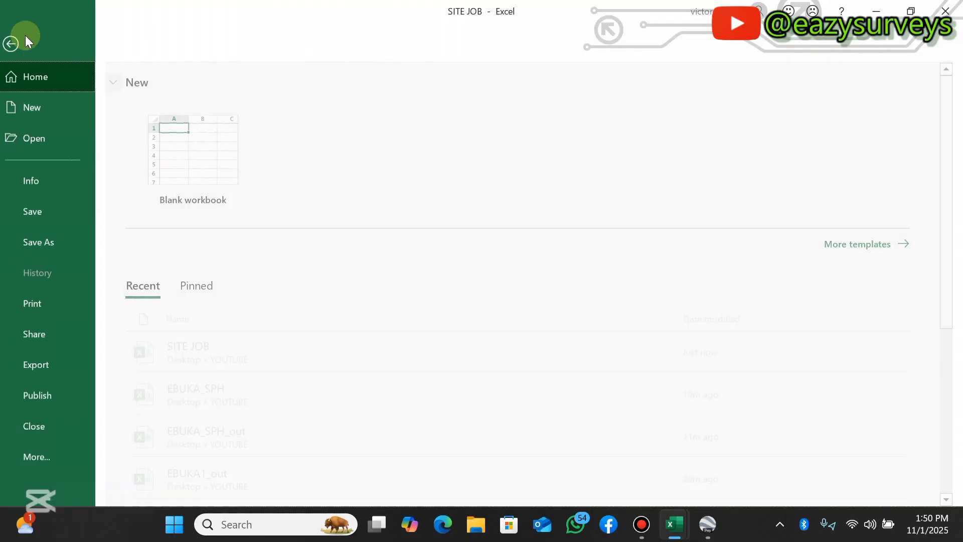
{"action": "left_click", "coordinate": [39, 242]}
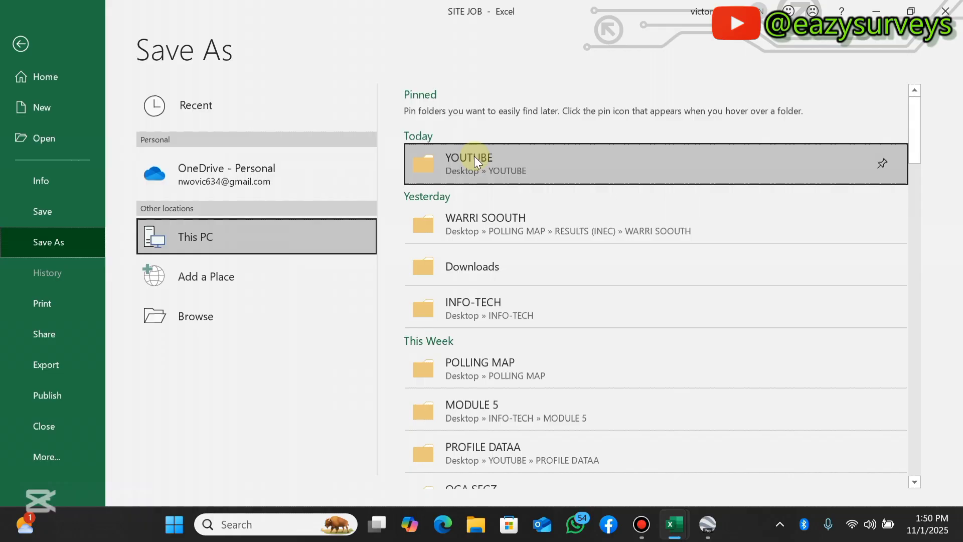
{"action": "double_click", "coordinate": [468, 163]}
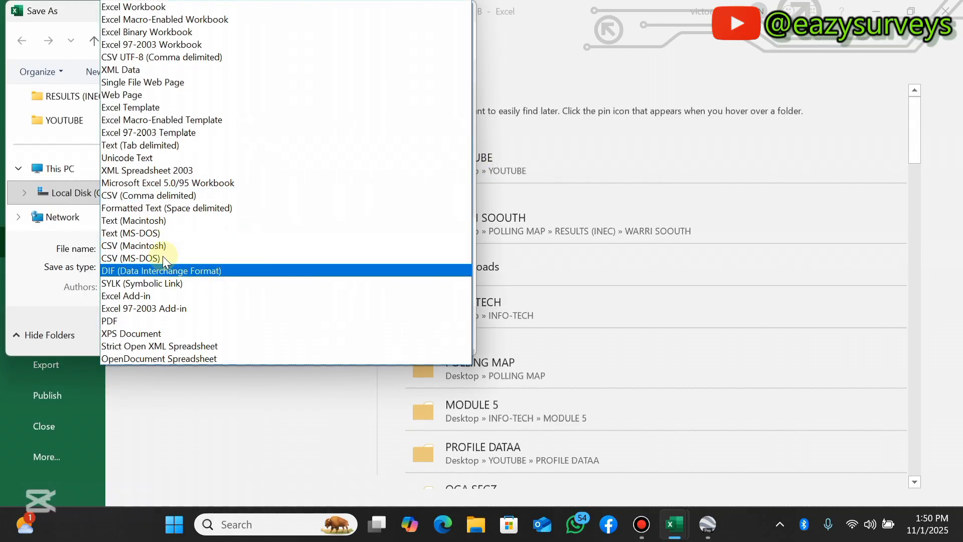
{"action": "left_click", "coordinate": [149, 196]}
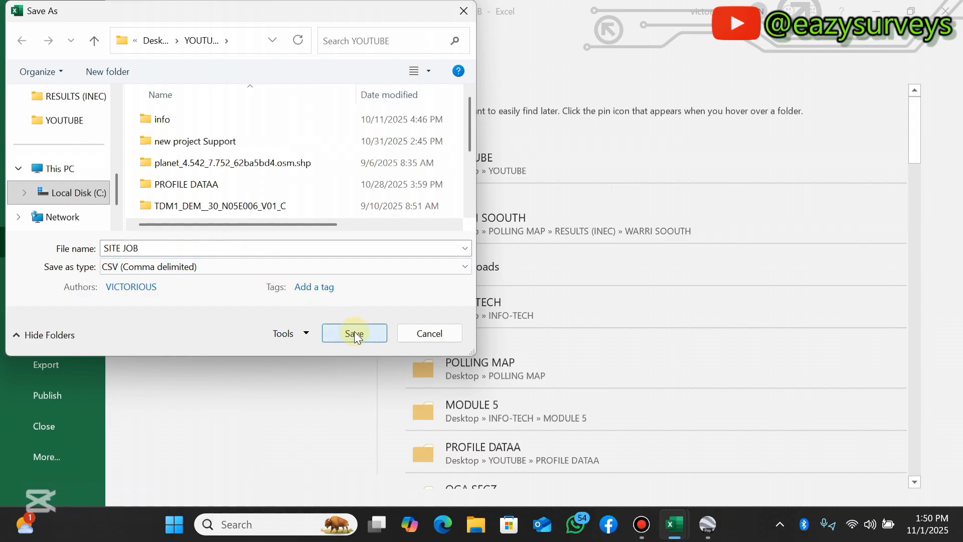
{"action": "left_click", "coordinate": [354, 333]}
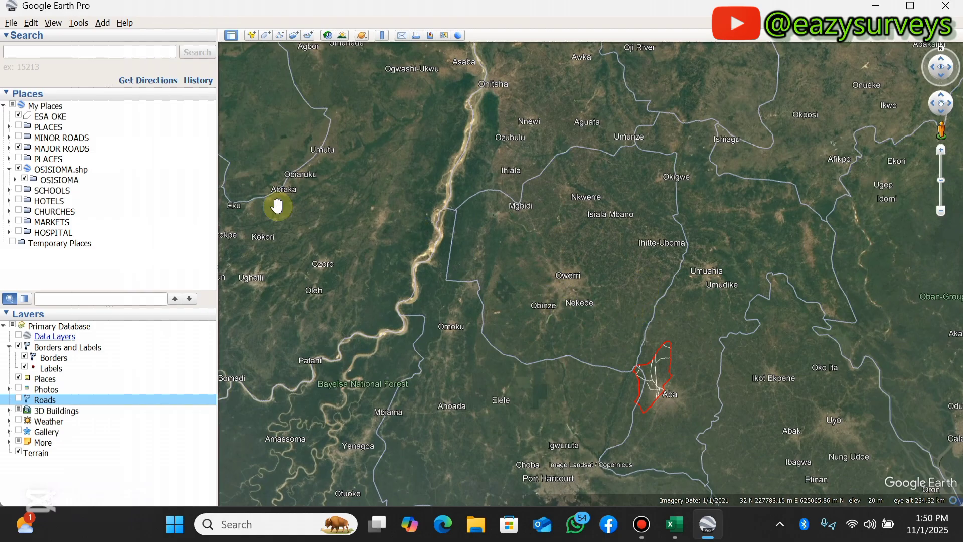
In the Open dialog, show all file types and select SITE JOB in the YOUTUBE folder.
{"action": "left_click", "coordinate": [10, 23]}
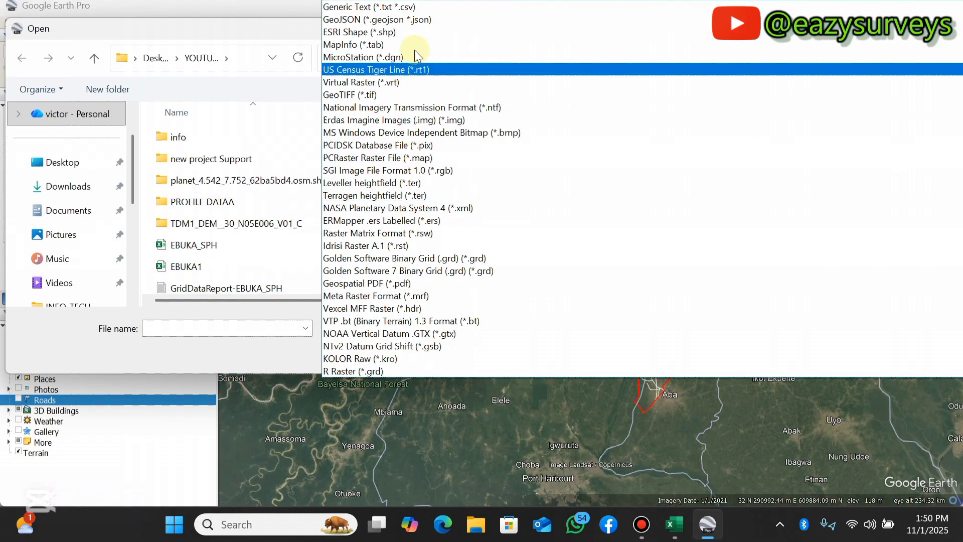
{"action": "left_click", "coordinate": [362, 58]}
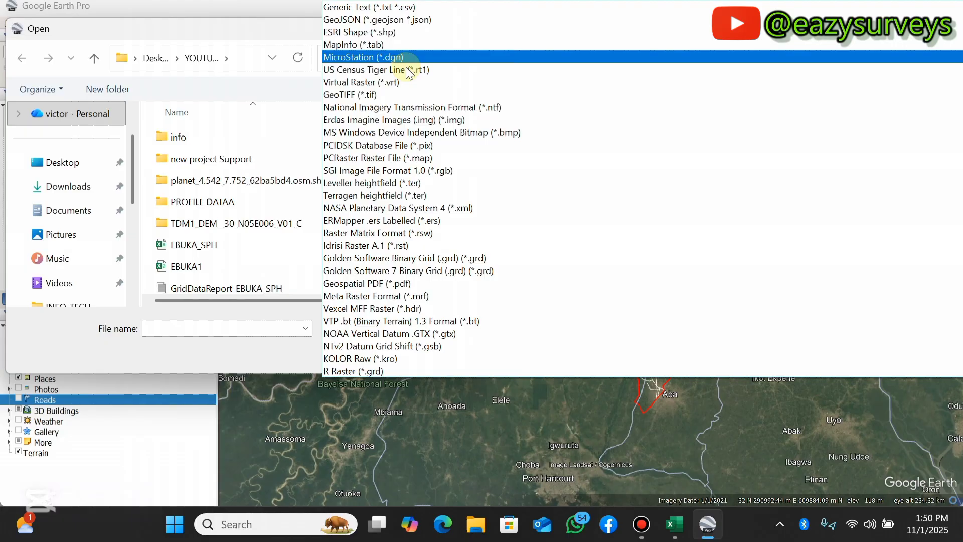
{"action": "scroll", "scroll_direction": "down", "scroll_amount": 3}
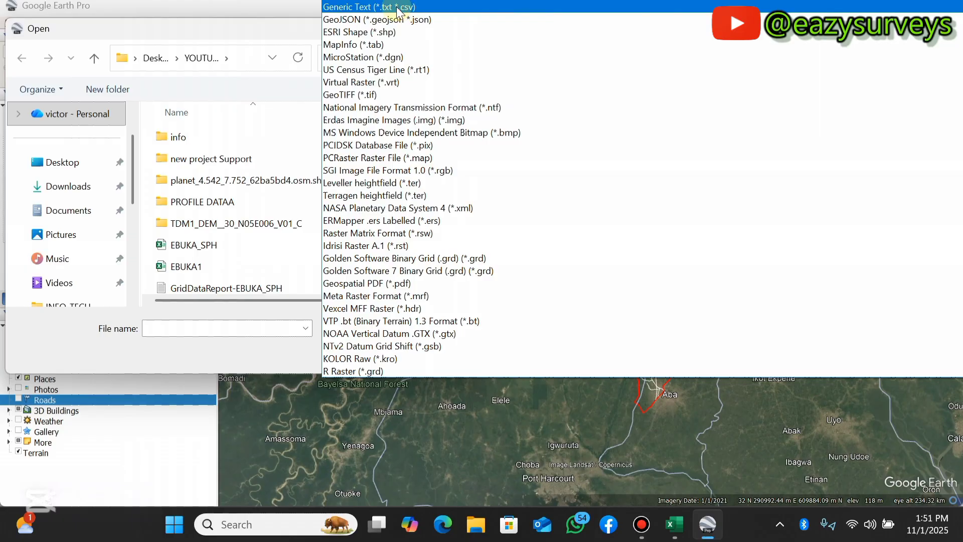
{"action": "scroll", "scroll_direction": "down", "scroll_amount": 3}
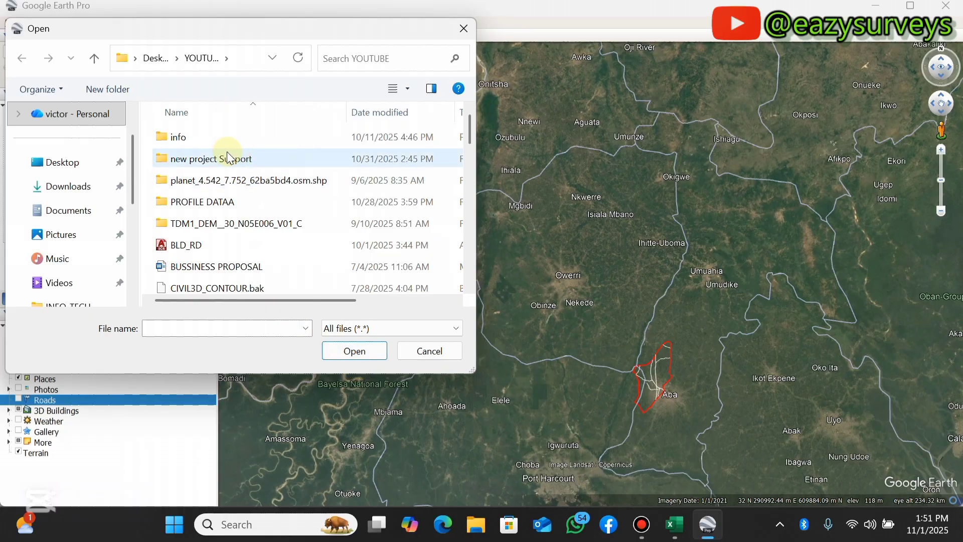
{"action": "scroll", "scroll_direction": "down", "scroll_amount": 3}
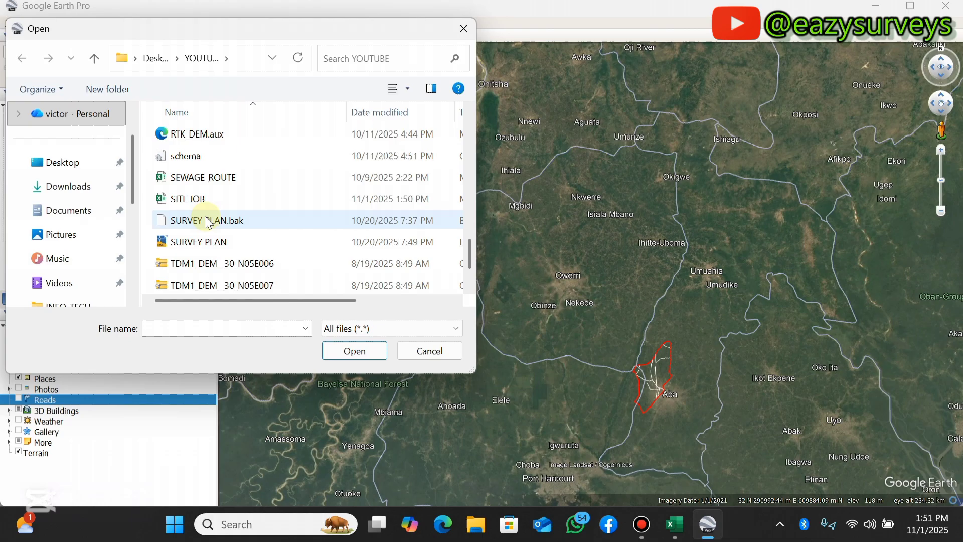
{"action": "left_click", "coordinate": [187, 198]}
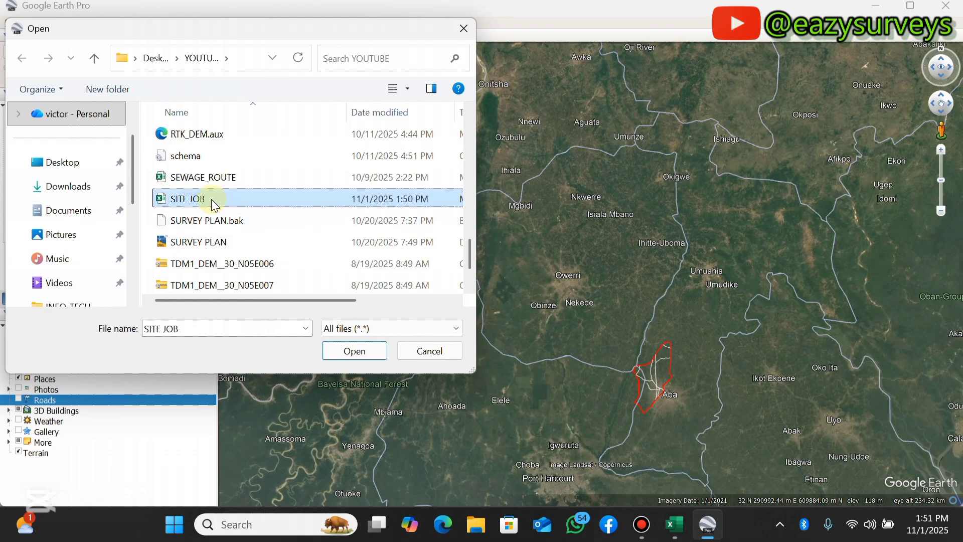
{"action": "mouse_move", "coordinate": [215, 202]}
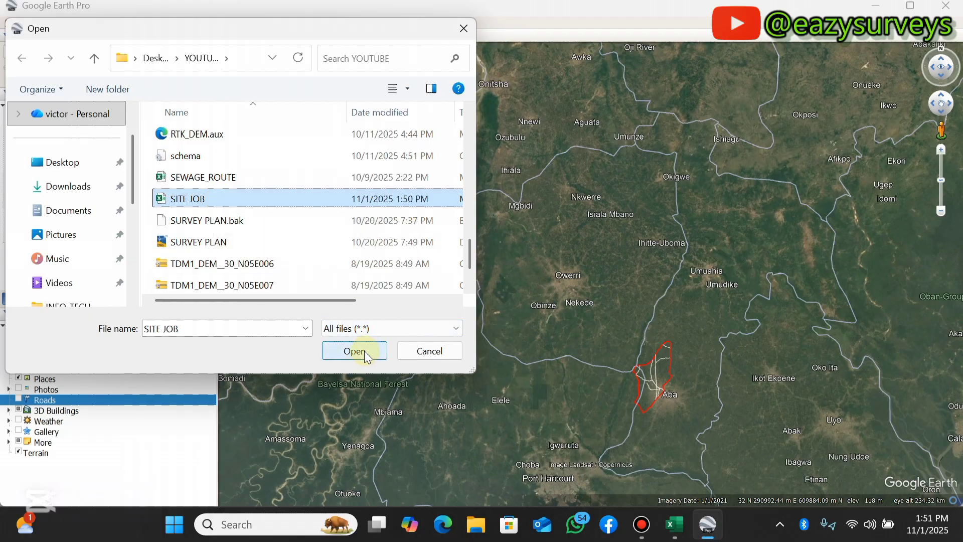
Import SITE JOB as comma-delimited text with UTF-8 encoding and advance to the coordinate fields.
{"action": "left_click", "coordinate": [354, 351]}
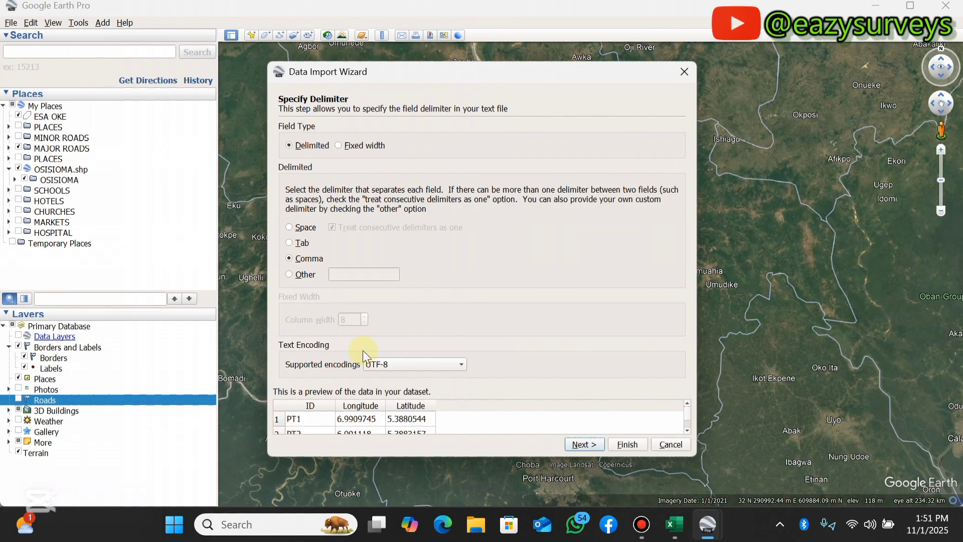
{"action": "mouse_move", "coordinate": [336, 90]}
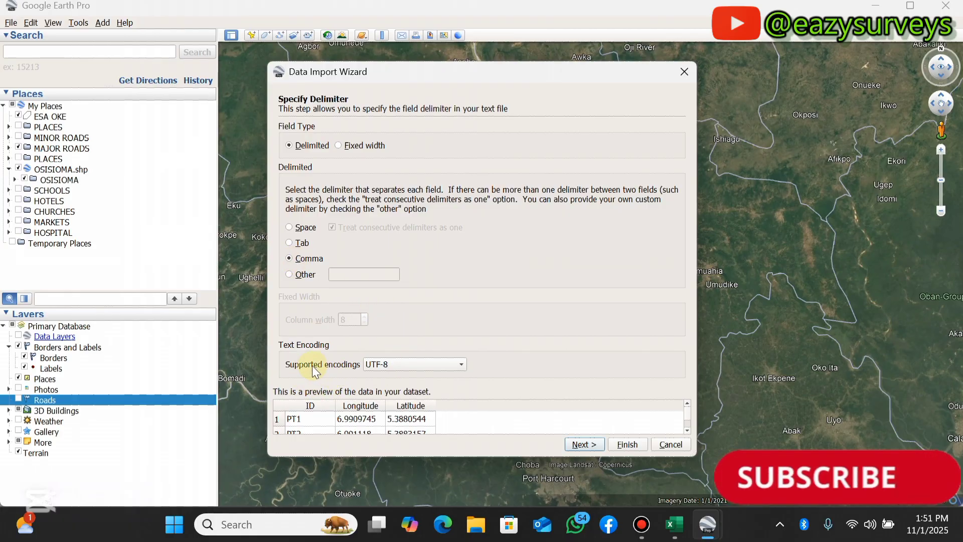
{"action": "mouse_move", "coordinate": [426, 371]}
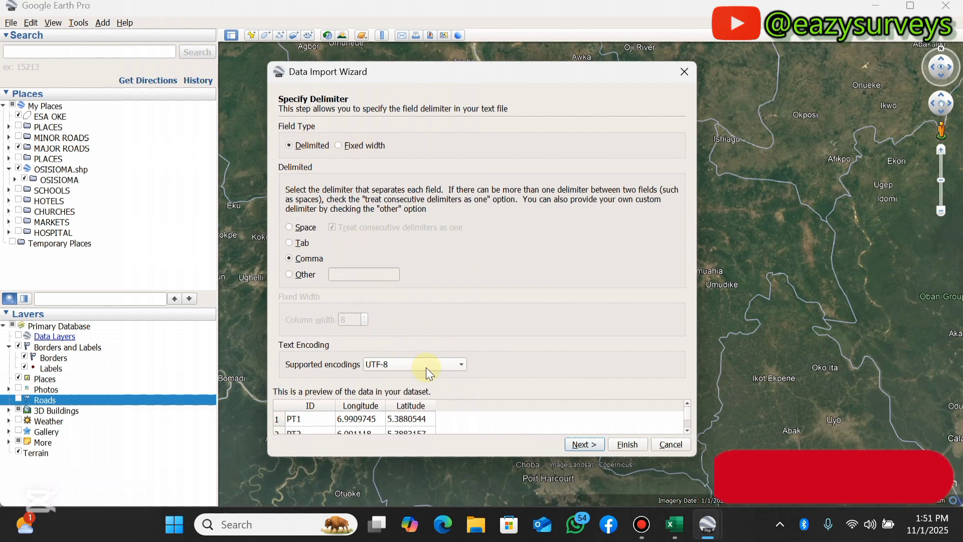
{"action": "left_click", "coordinate": [460, 363]}
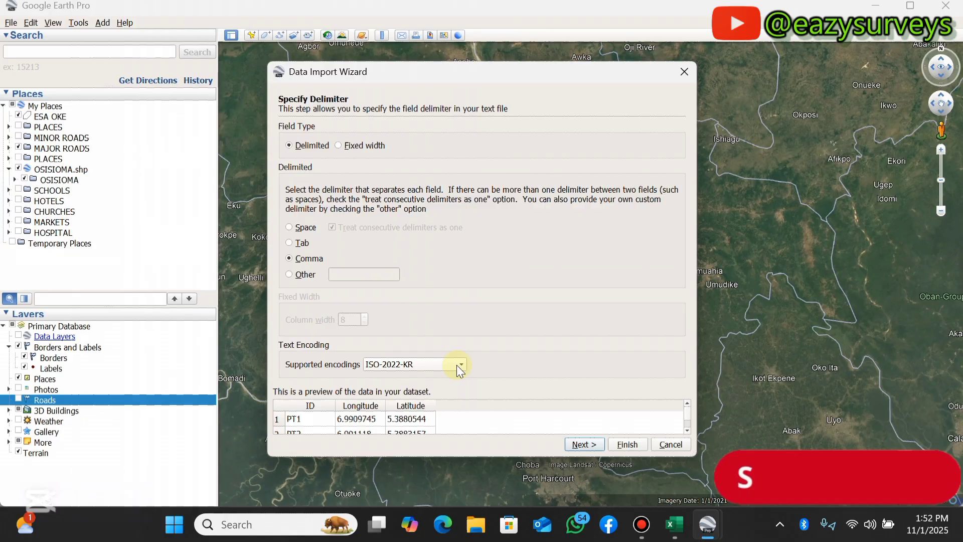
{"action": "left_click", "coordinate": [458, 363]}
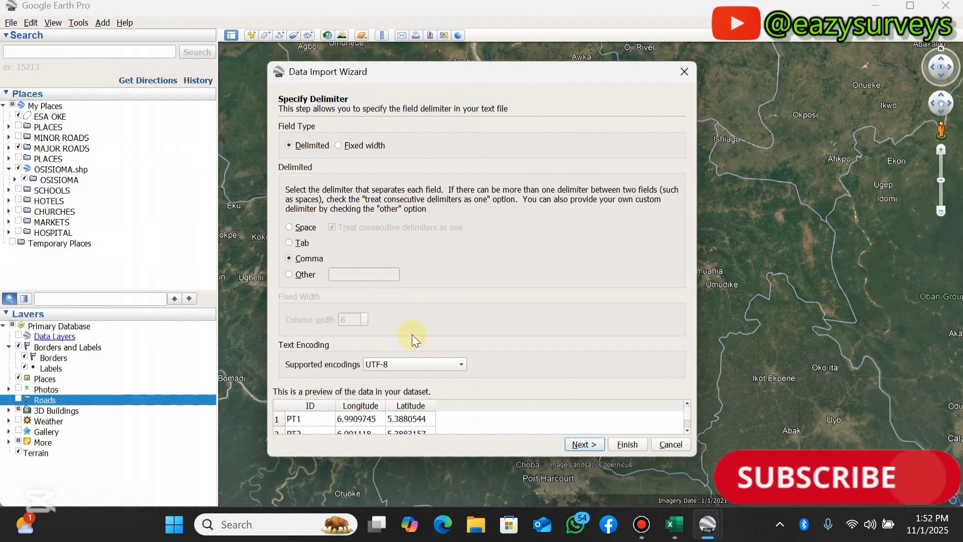
{"action": "left_click", "coordinate": [582, 444]}
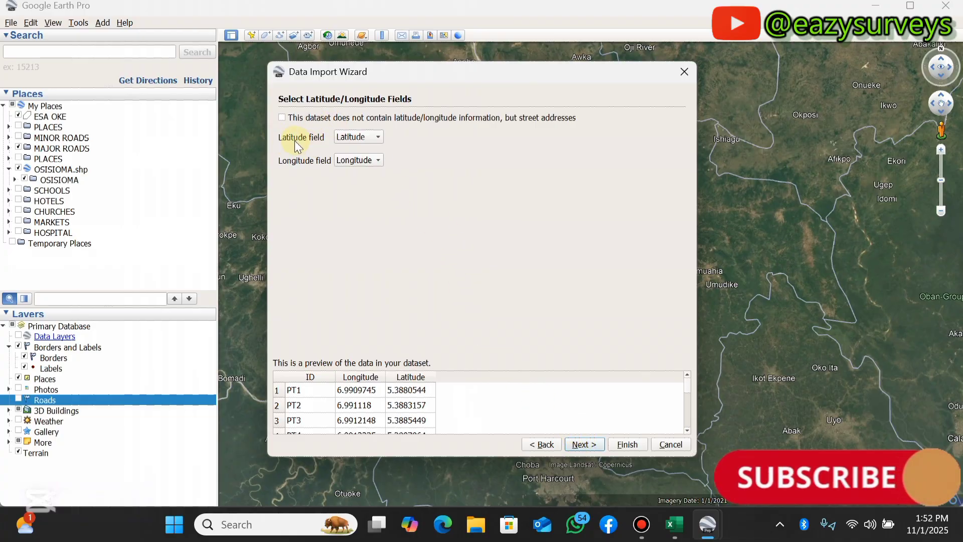
{"action": "left_click", "coordinate": [358, 136]}
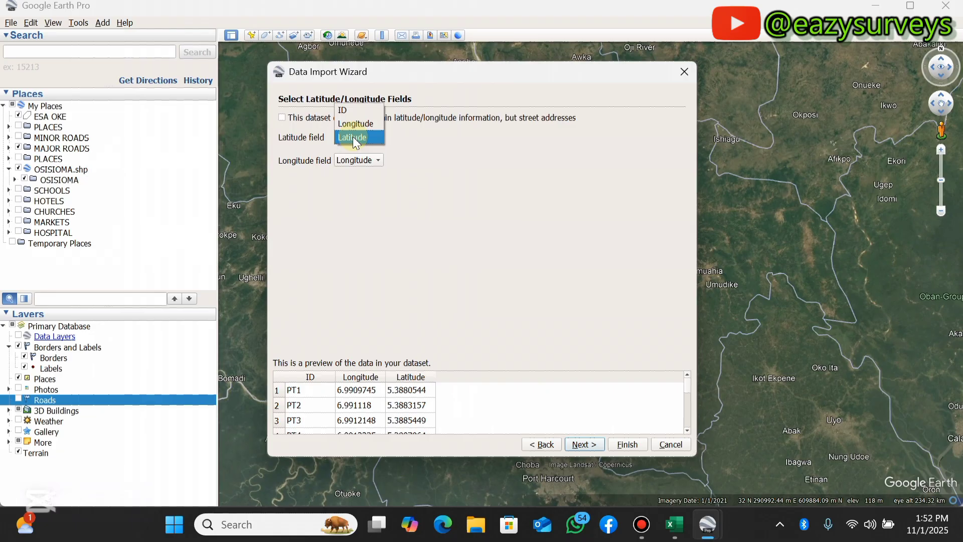
{"action": "left_click", "coordinate": [352, 136]}
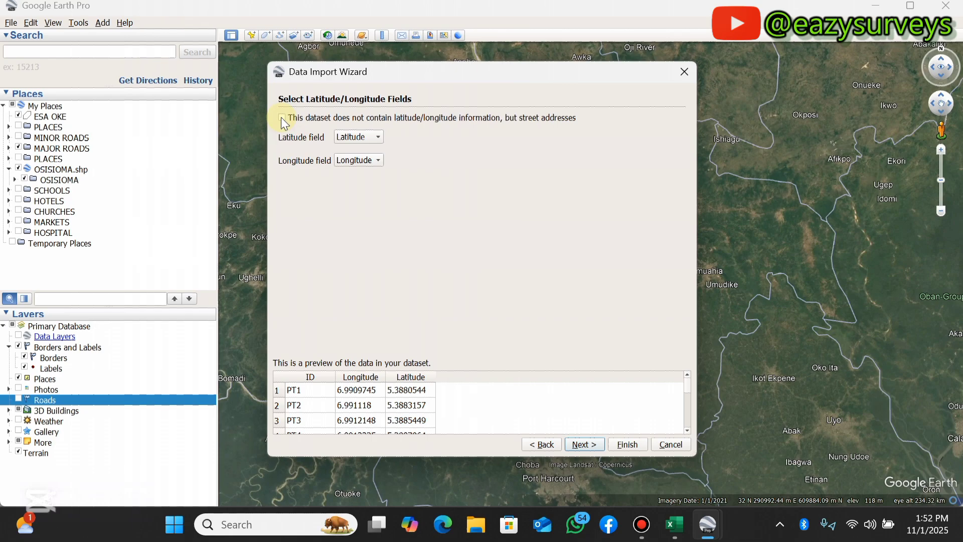
{"action": "left_click", "coordinate": [282, 118]}
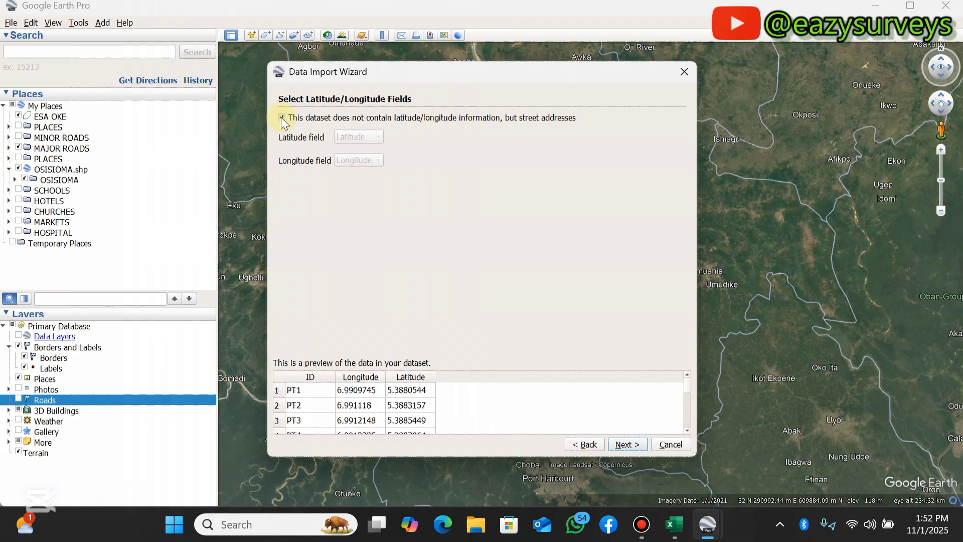
{"action": "left_click", "coordinate": [281, 117]}
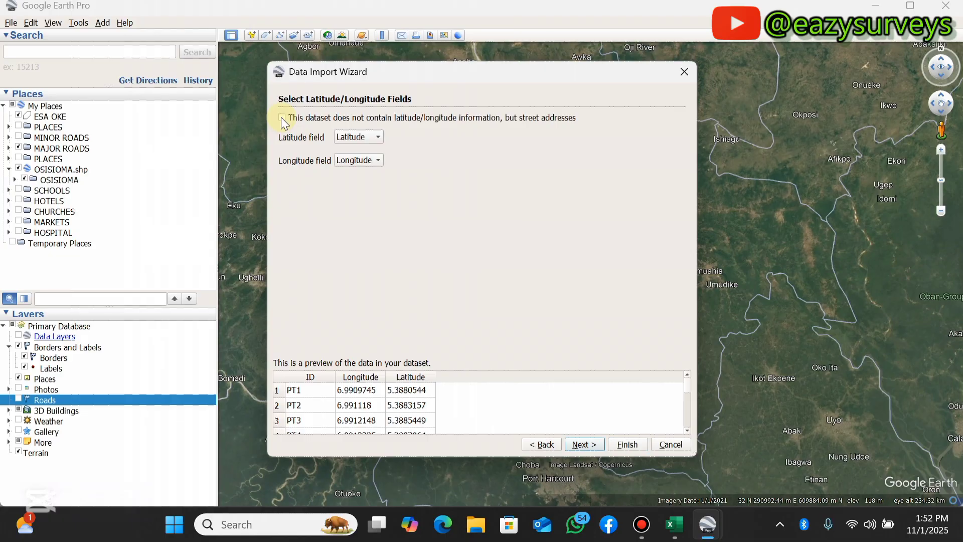
{"action": "left_click", "coordinate": [281, 117]}
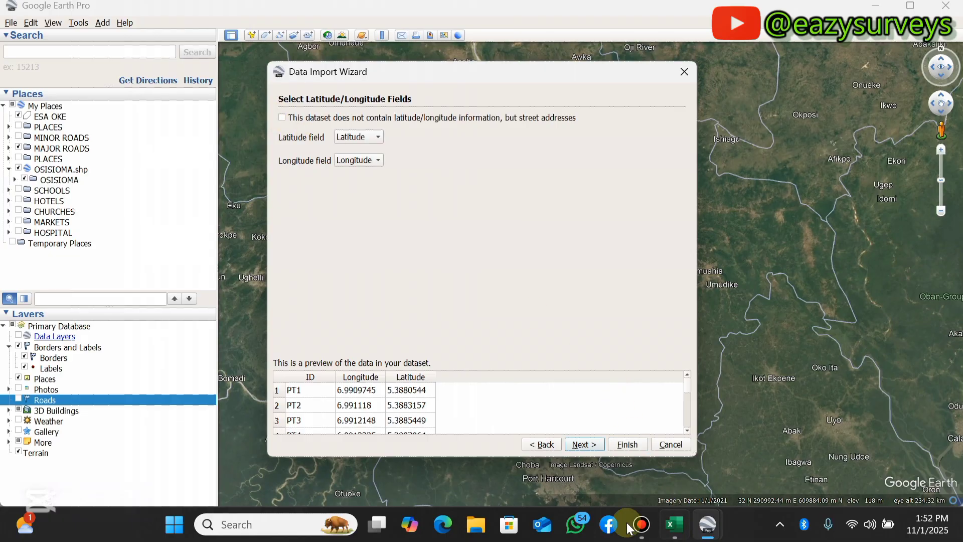
Finish the import keeping Latitude as floating point and apply a style template.
{"action": "left_click", "coordinate": [583, 443]}
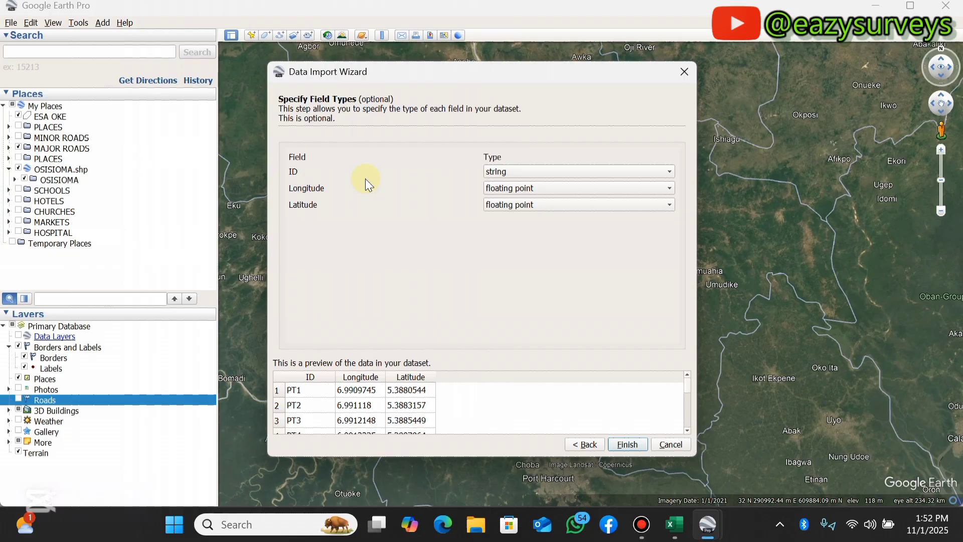
{"action": "mouse_move", "coordinate": [543, 202]}
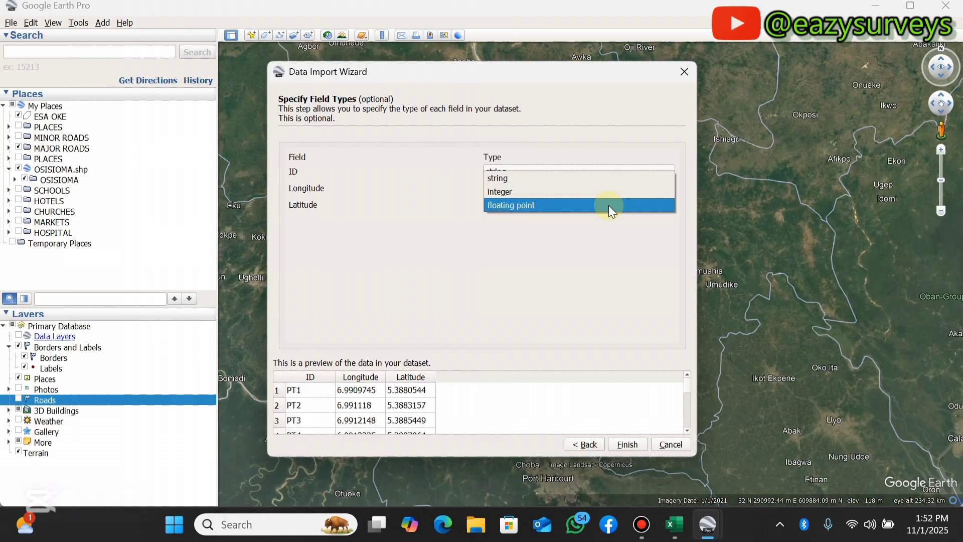
{"action": "left_click", "coordinate": [510, 205]}
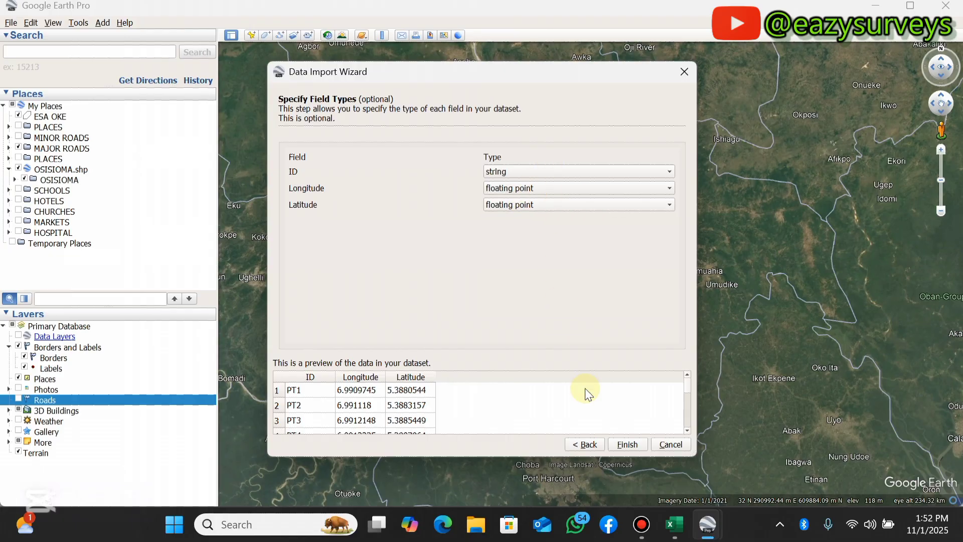
{"action": "left_click", "coordinate": [627, 444]}
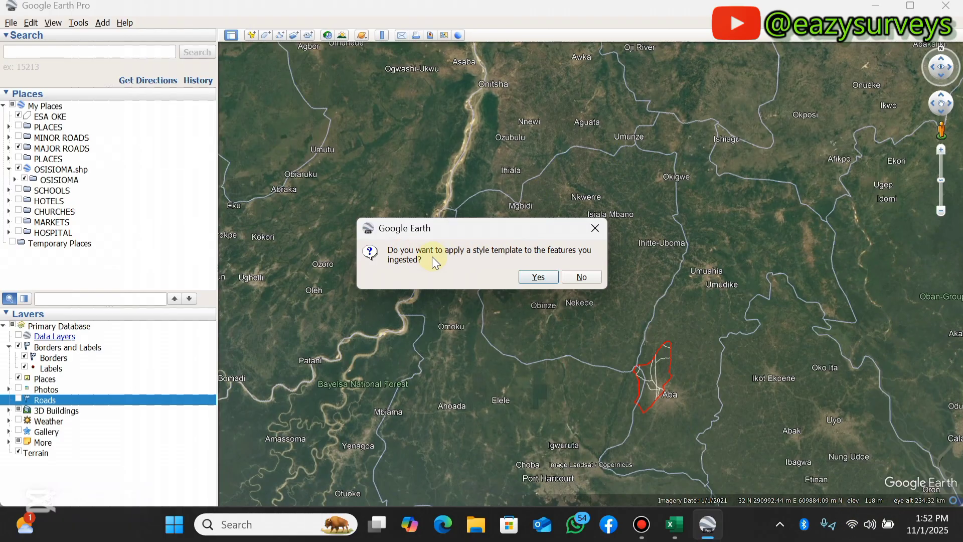
{"action": "mouse_move", "coordinate": [525, 272]}
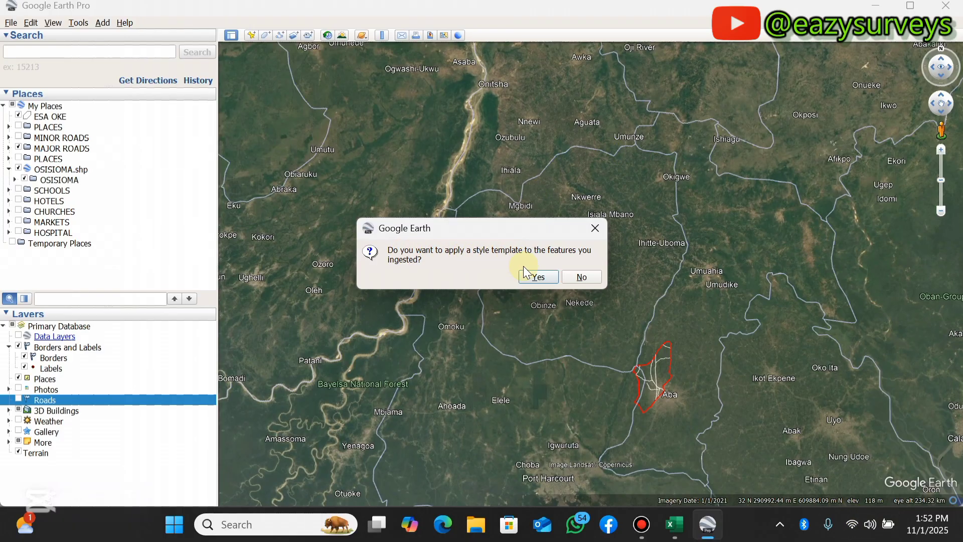
{"action": "left_click", "coordinate": [536, 276]}
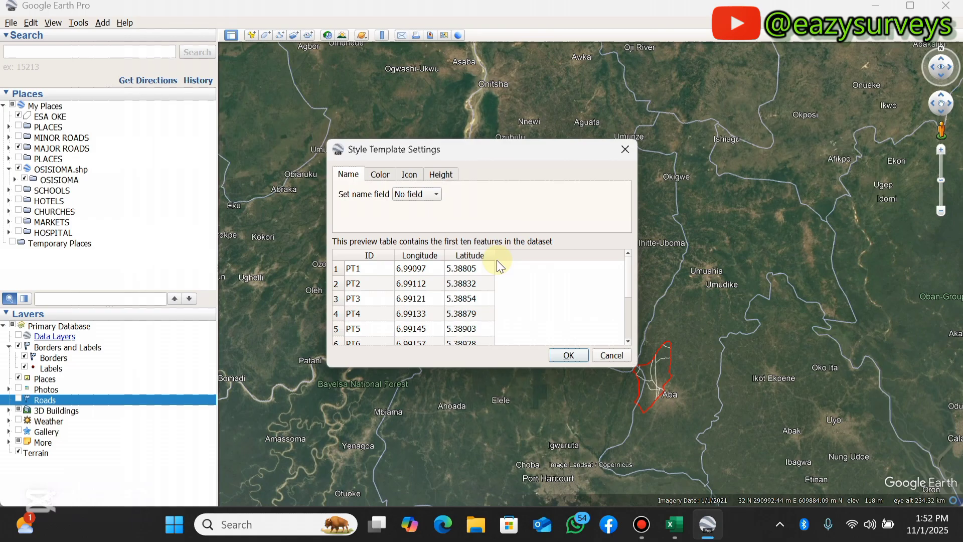
{"action": "mouse_move", "coordinate": [411, 227]}
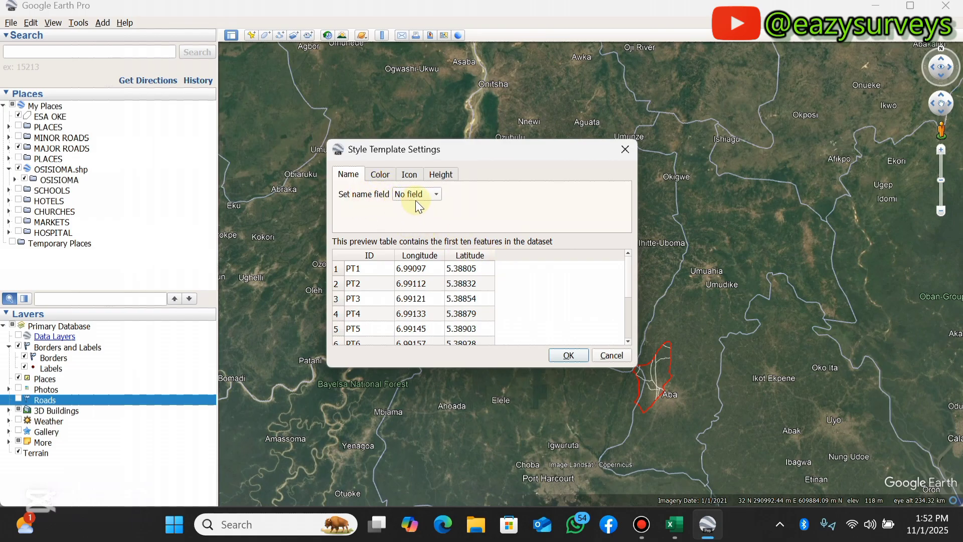
Name each placemark by its ID field and set a single light yellow colour.
{"action": "left_click", "coordinate": [434, 194]}
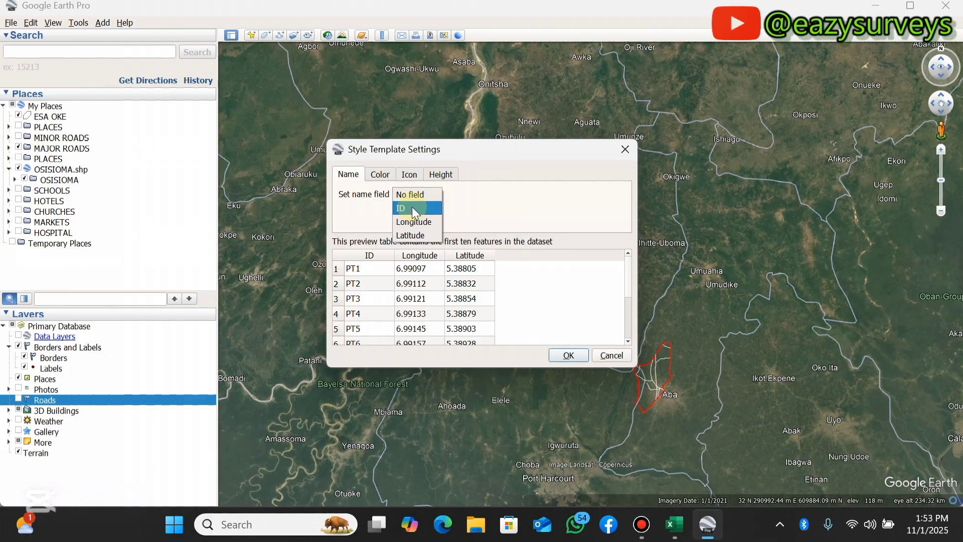
{"action": "left_click", "coordinate": [400, 208]}
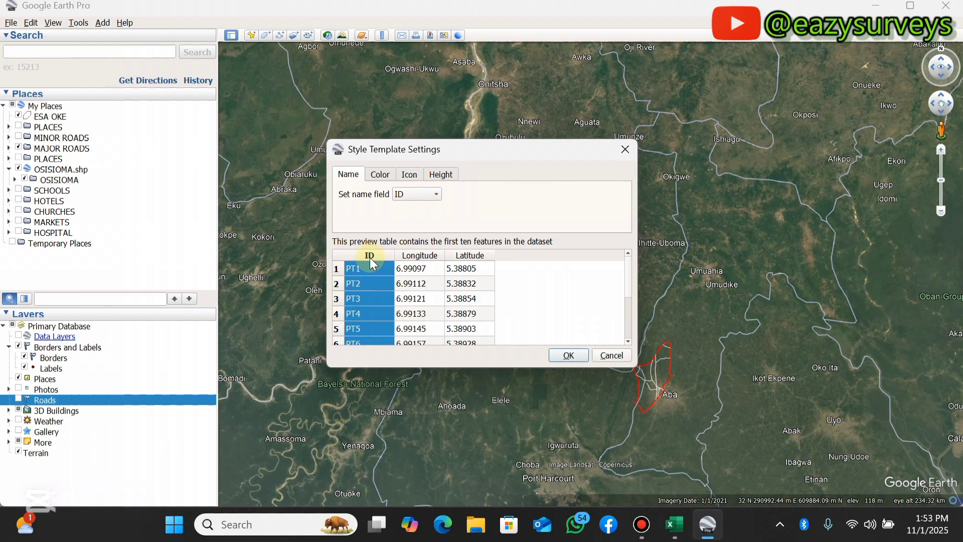
{"action": "mouse_move", "coordinate": [430, 280]}
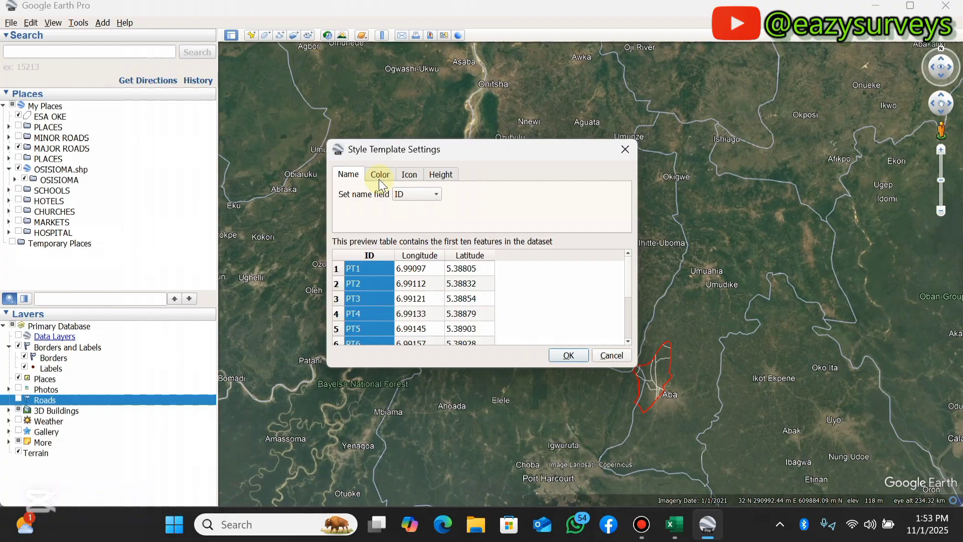
{"action": "left_click", "coordinate": [379, 173]}
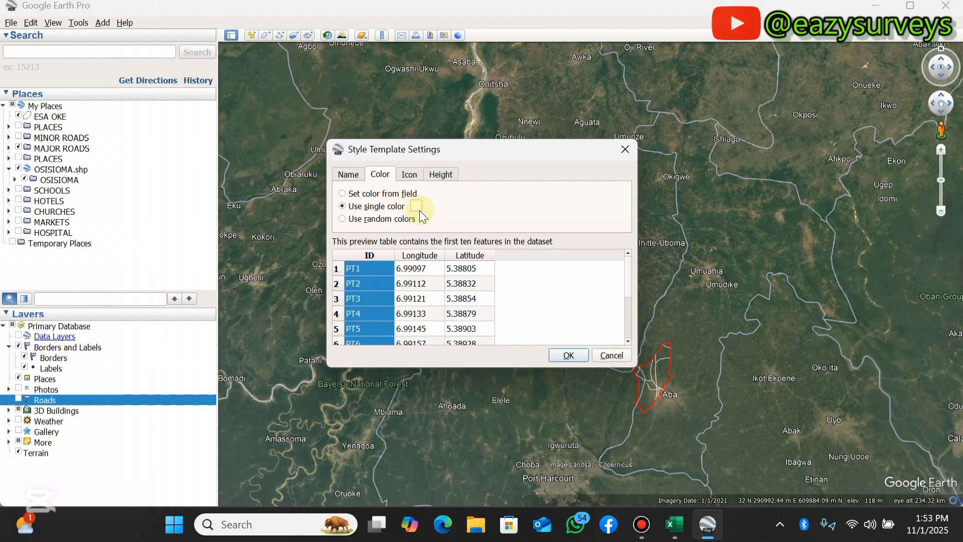
{"action": "left_click", "coordinate": [416, 206]}
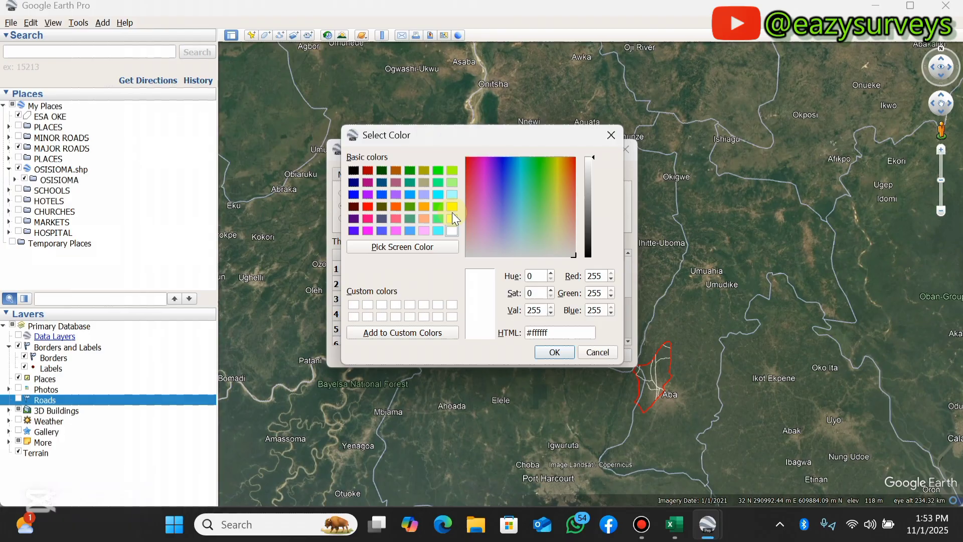
{"action": "mouse_move", "coordinate": [410, 221]}
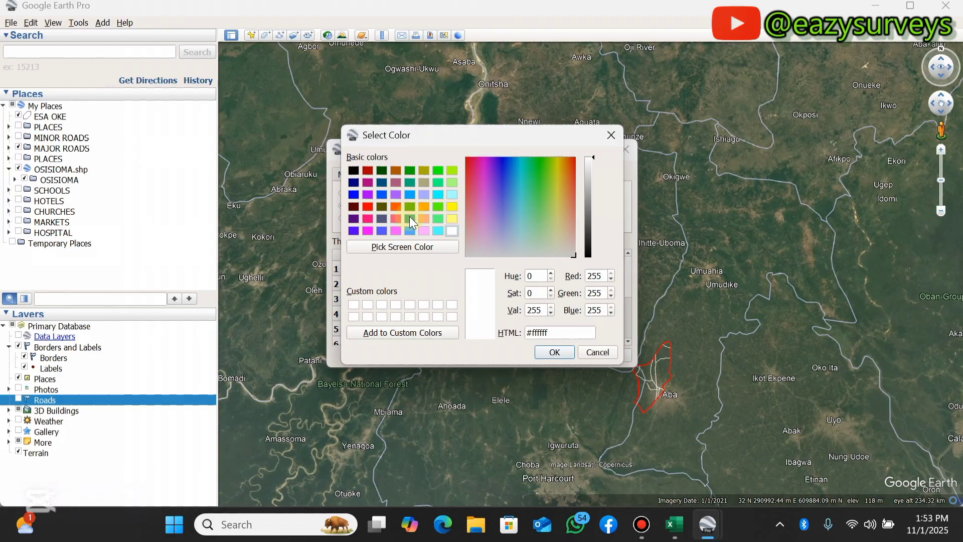
{"action": "left_click", "coordinate": [556, 207]}
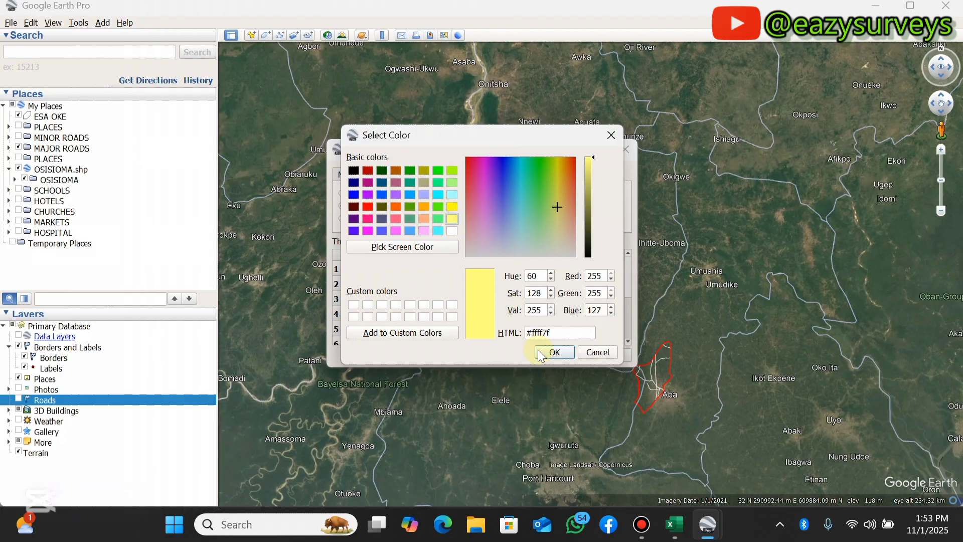
{"action": "left_click", "coordinate": [554, 351]}
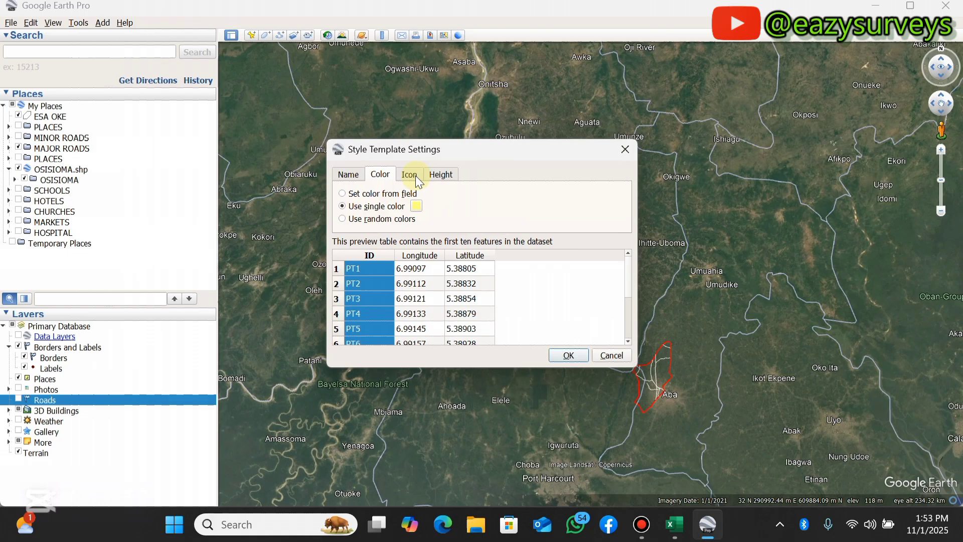
Review icon and height settings, keeping the points clamped to the ground.
{"action": "left_click", "coordinate": [410, 173]}
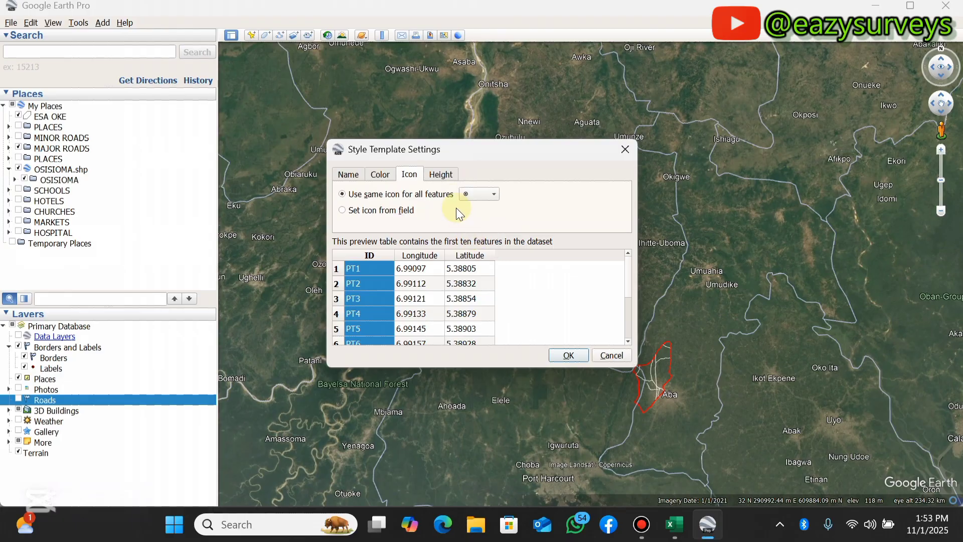
{"action": "left_click", "coordinate": [439, 174]}
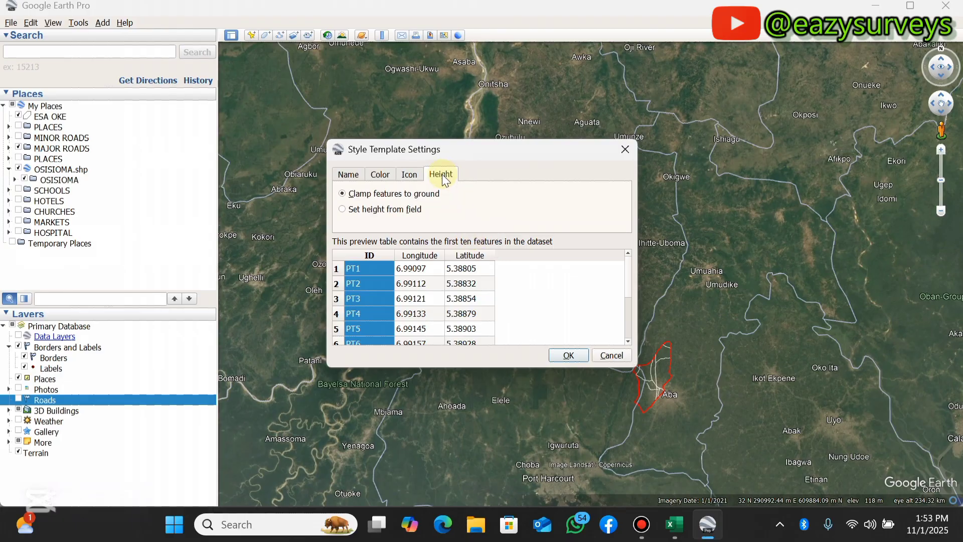
{"action": "mouse_move", "coordinate": [502, 295]}
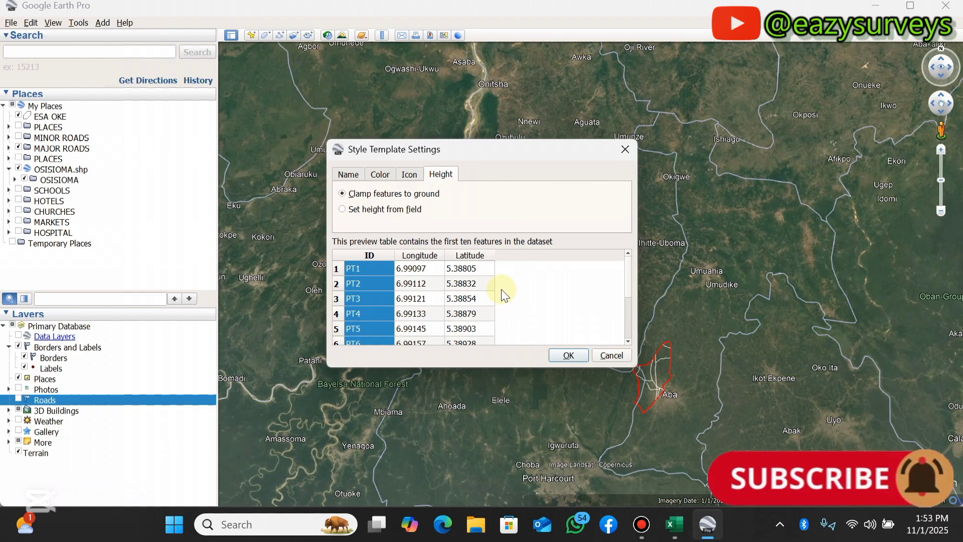
{"action": "mouse_move", "coordinate": [497, 304]}
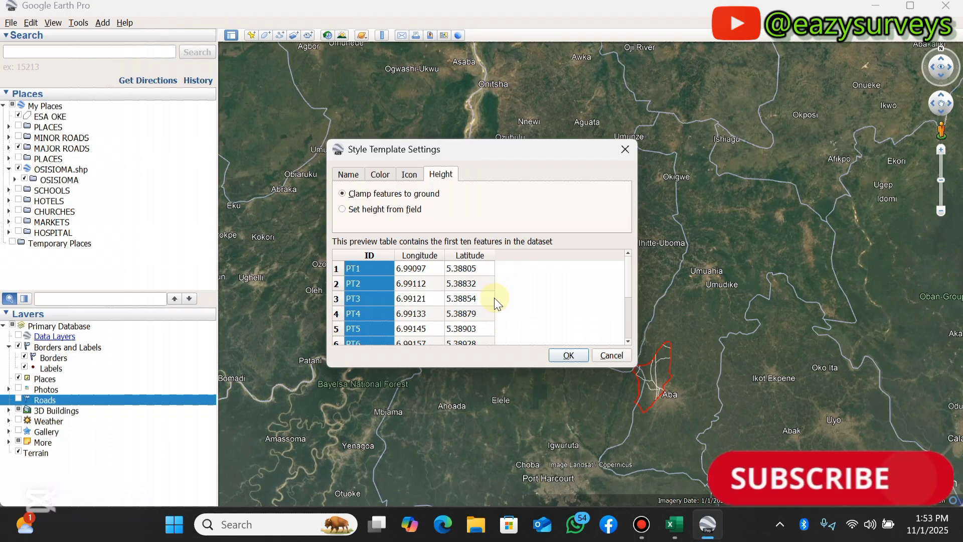
{"action": "left_click", "coordinate": [342, 209]}
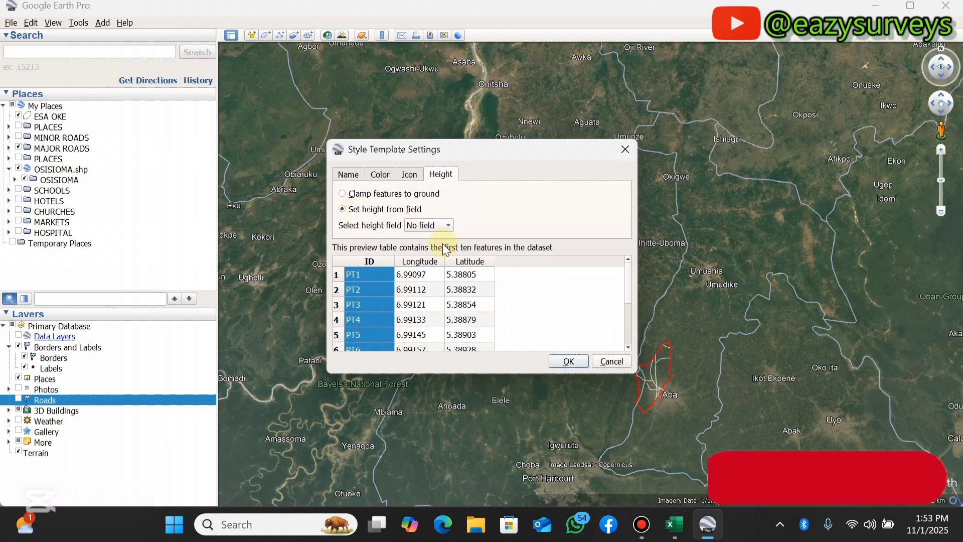
{"action": "left_click", "coordinate": [446, 225]}
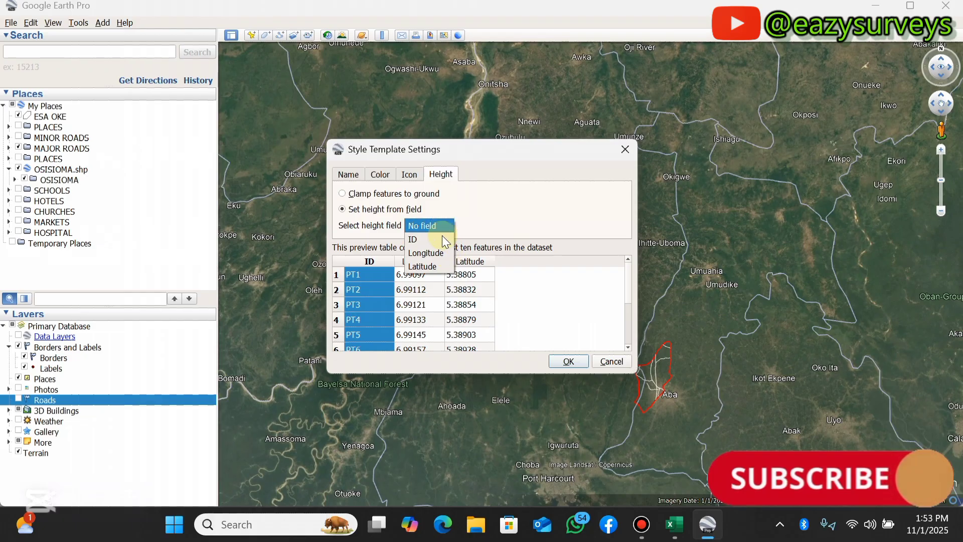
{"action": "mouse_move", "coordinate": [425, 252]}
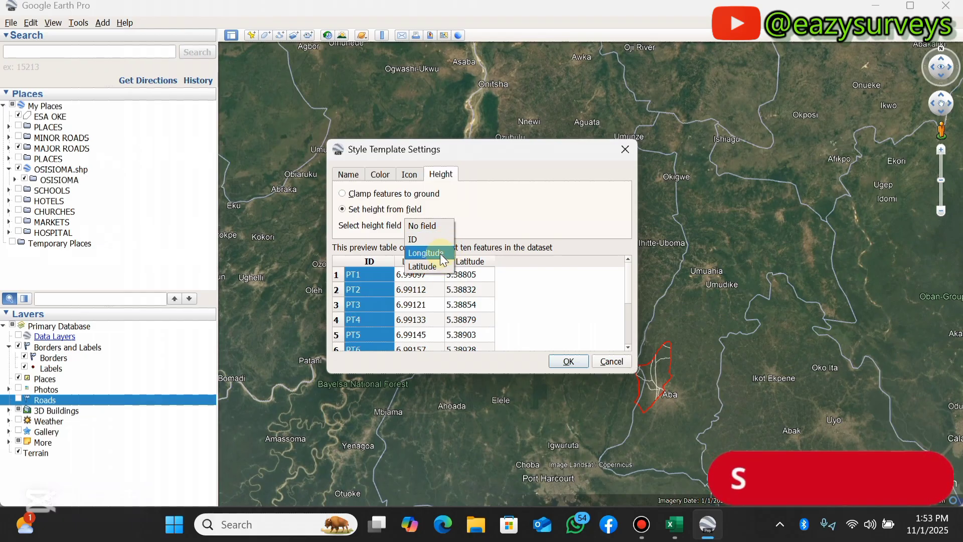
{"action": "left_click", "coordinate": [342, 193]}
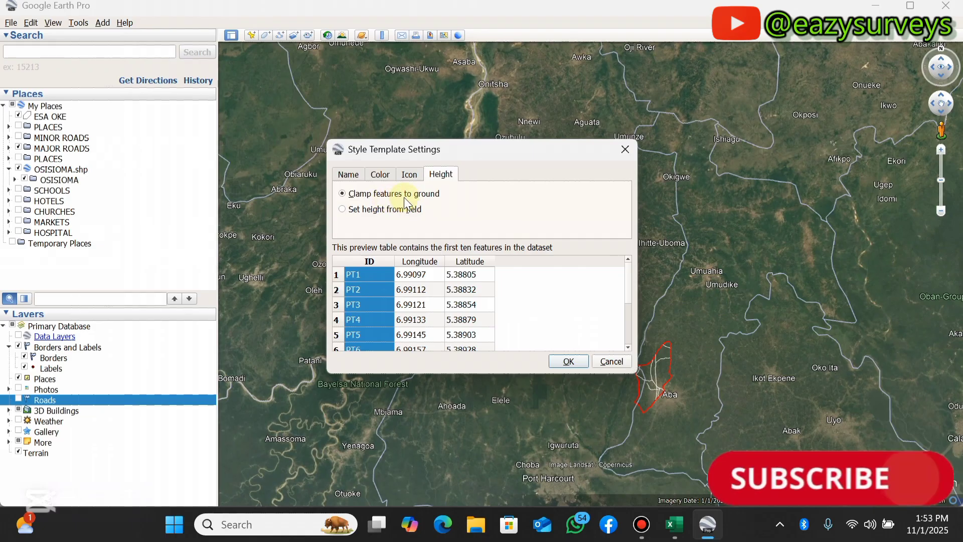
{"action": "left_click", "coordinate": [348, 173]}
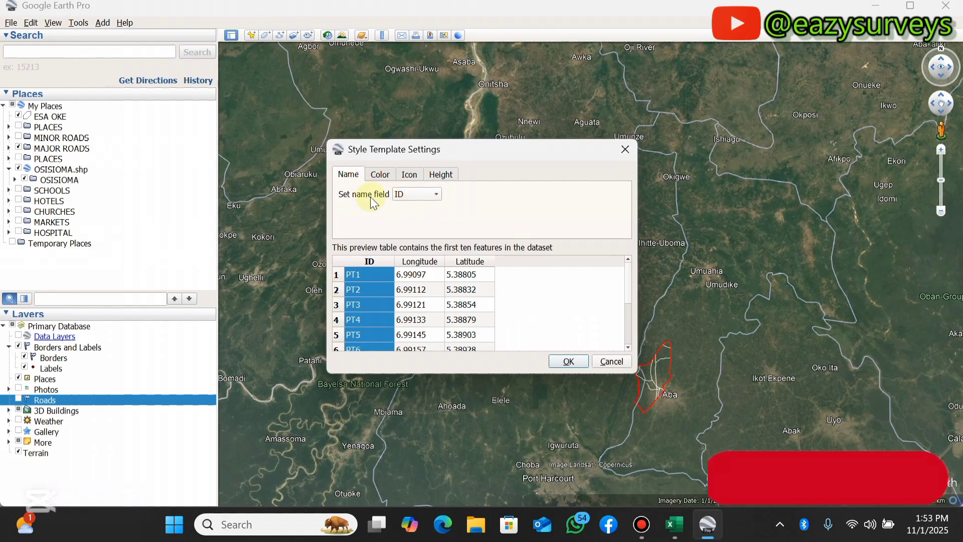
Confirm the style and save the template as SITE JOB(ED) in the YOUTUBE folder.
{"action": "left_click", "coordinate": [567, 360]}
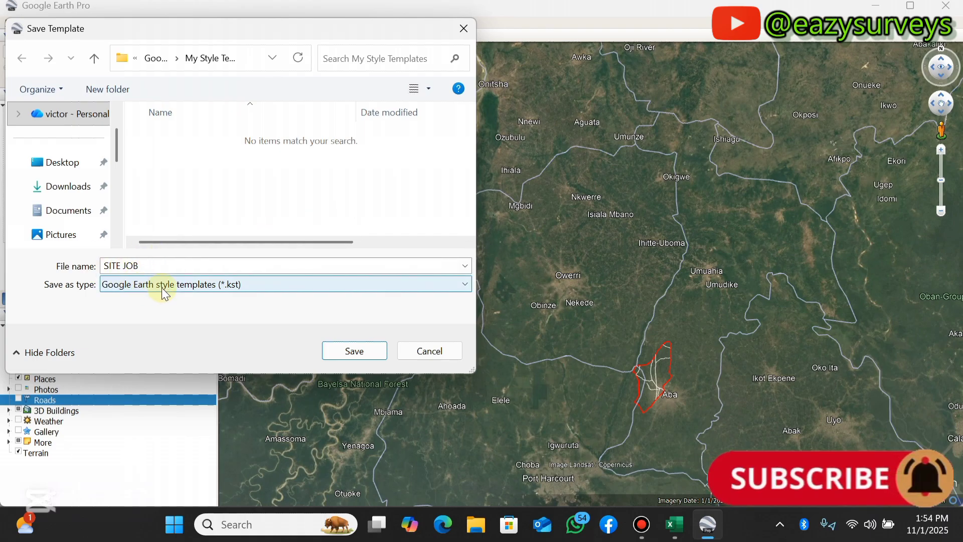
{"action": "mouse_move", "coordinate": [181, 219]}
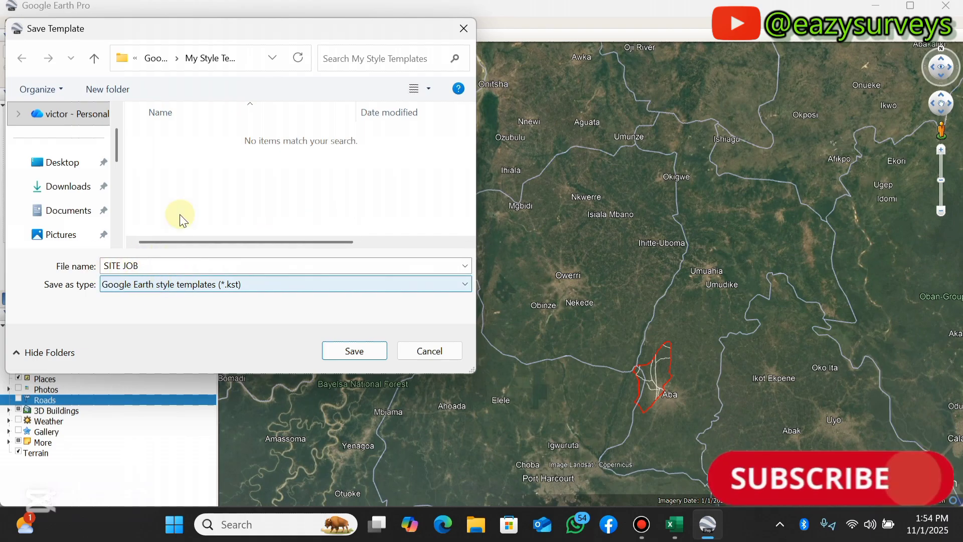
{"action": "left_click", "coordinate": [156, 58]}
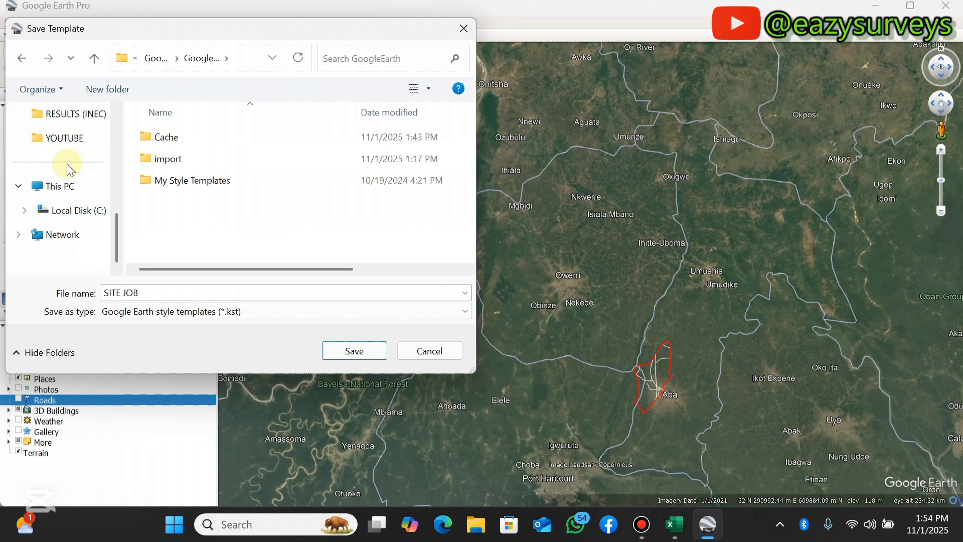
{"action": "left_click", "coordinate": [63, 137]}
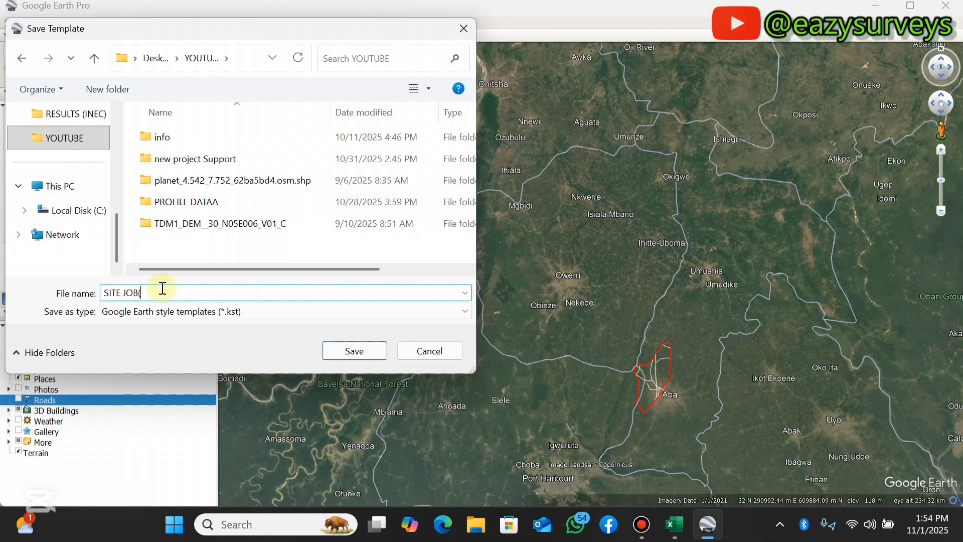
{"action": "type", "text": "ED)"}
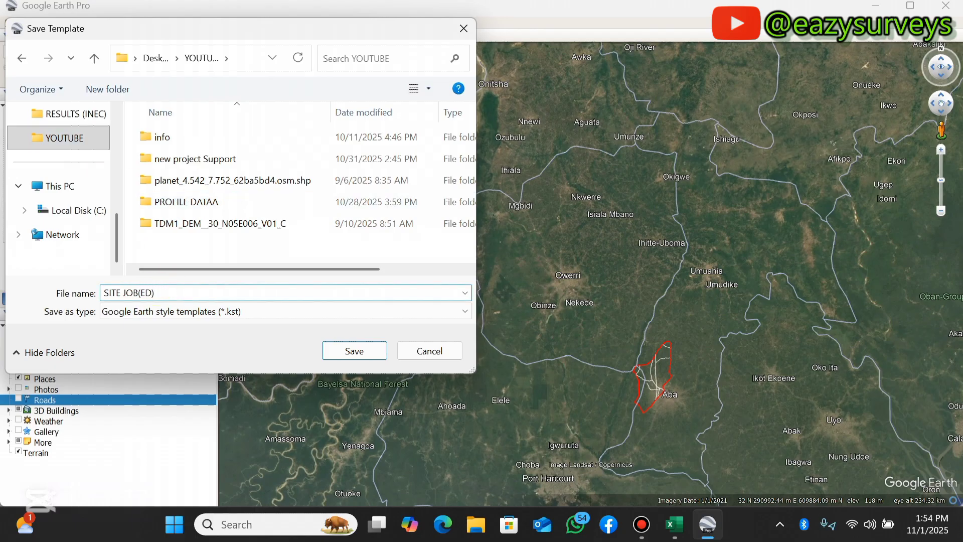
{"action": "left_click", "coordinate": [354, 350]}
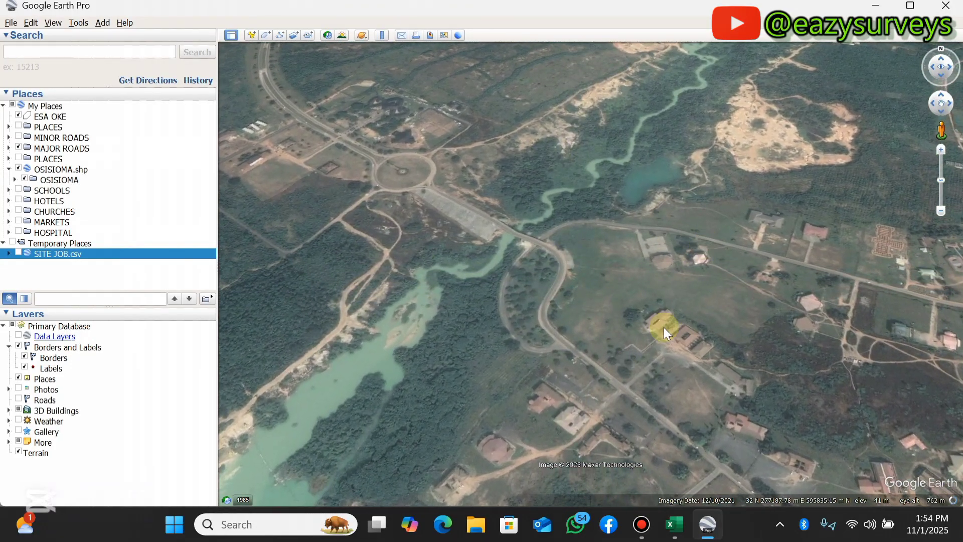
Show the SITE JOB.csv points on the map and turn on the Roads layer.
{"action": "left_click_drag", "start_coordinate": [663, 329], "coordinate": [577, 266]}
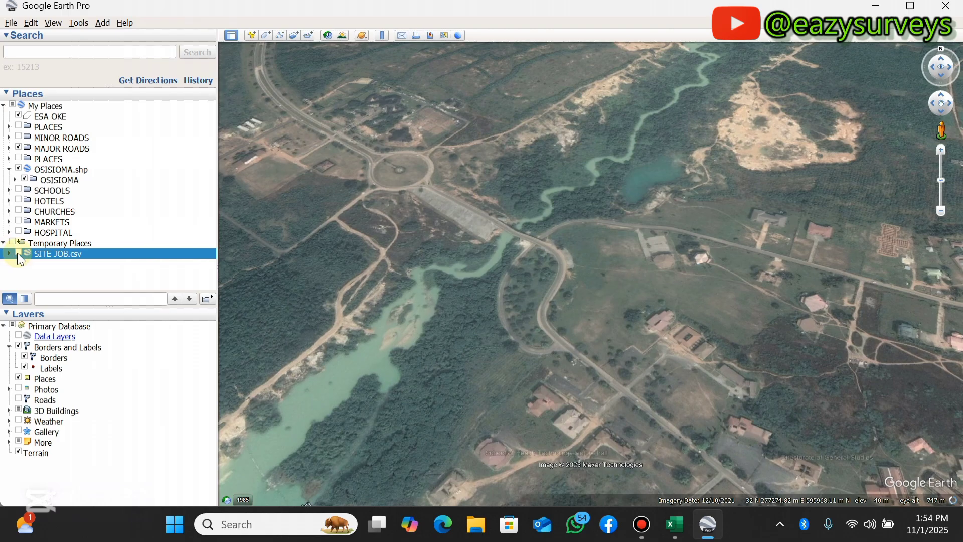
{"action": "left_click", "coordinate": [10, 254]}
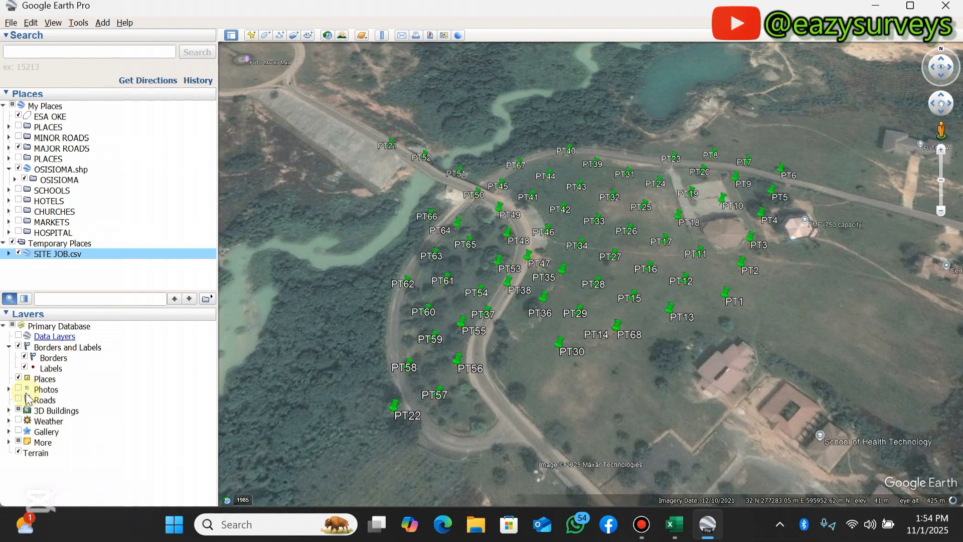
{"action": "left_click", "coordinate": [44, 400]}
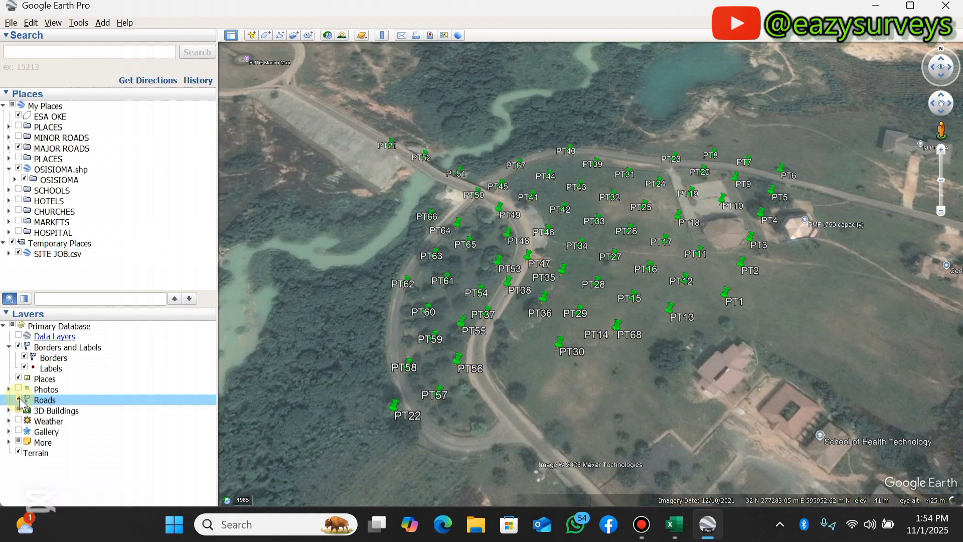
{"action": "left_click", "coordinate": [18, 400]}
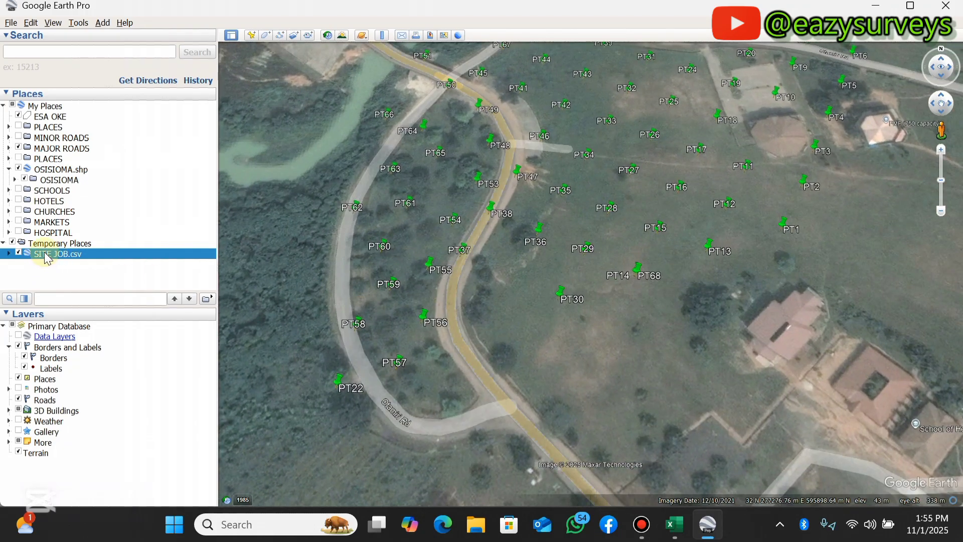
In SITE JOB.csv properties, make all placemarks share one style.
{"action": "right_click", "coordinate": [55, 254]}
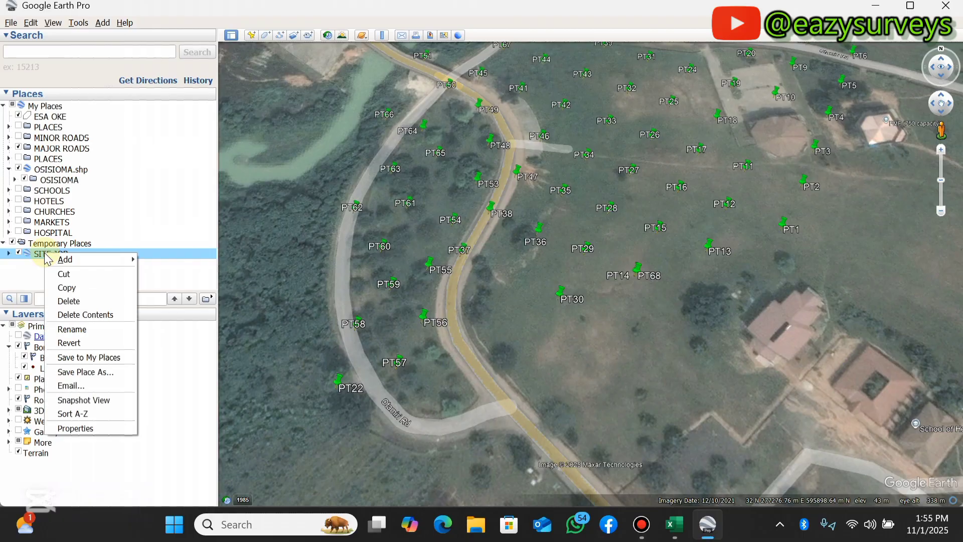
{"action": "left_click", "coordinate": [75, 429]}
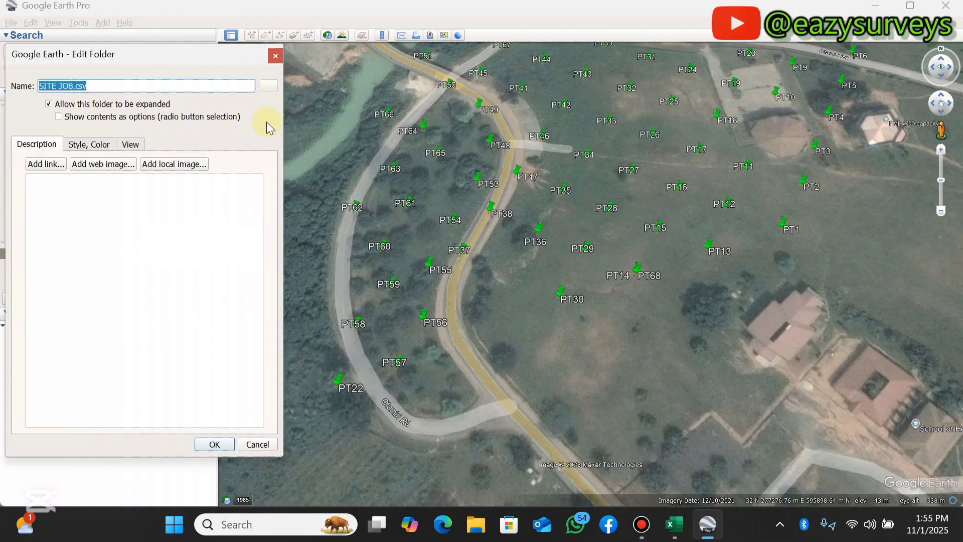
{"action": "left_click", "coordinate": [88, 143]}
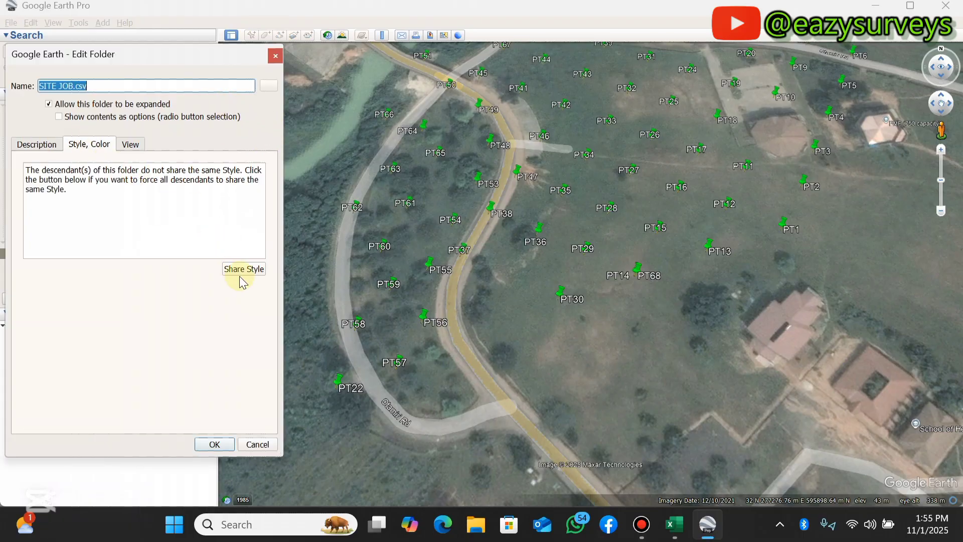
{"action": "left_click", "coordinate": [243, 269]}
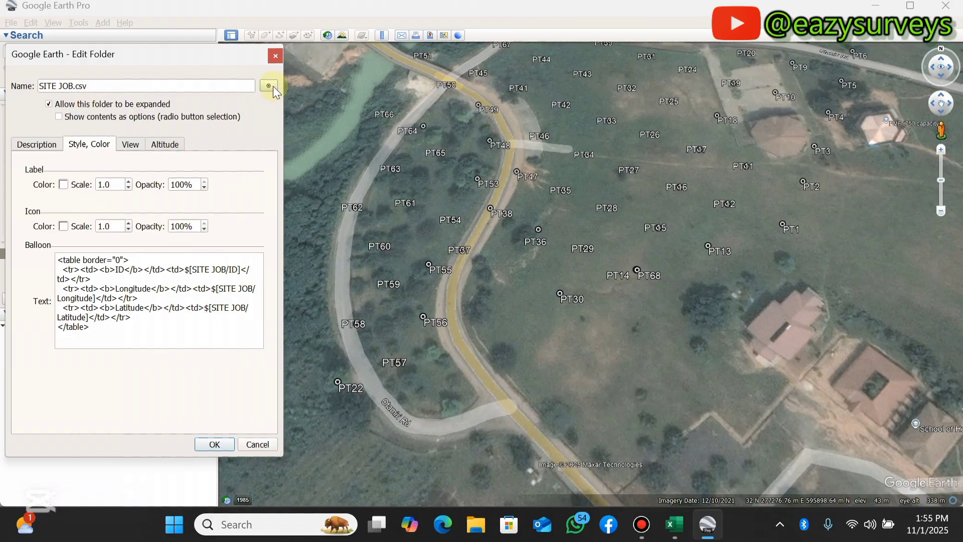
Set a square placemark icon at scale 0.5 and pan to view all points.
{"action": "left_click", "coordinate": [269, 85]}
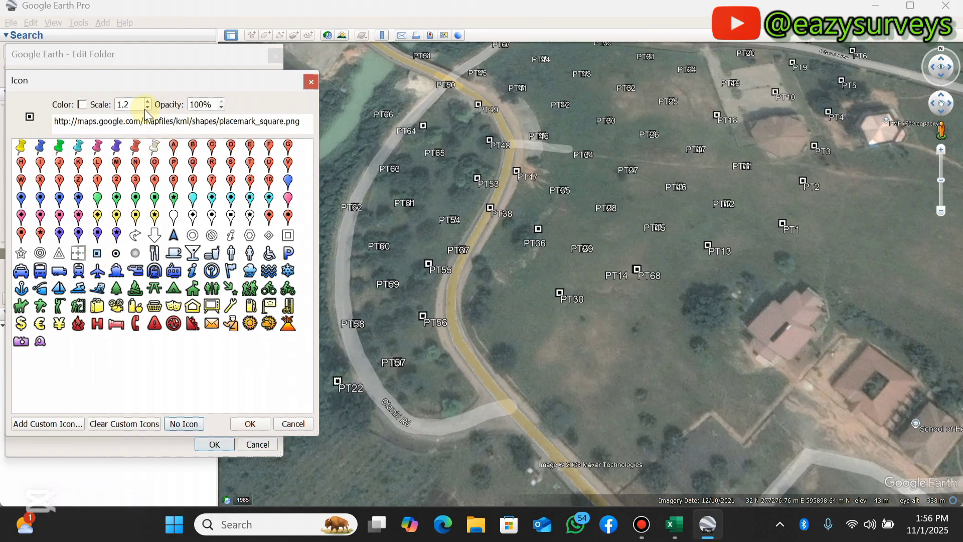
{"action": "type", "text": "0.5"}
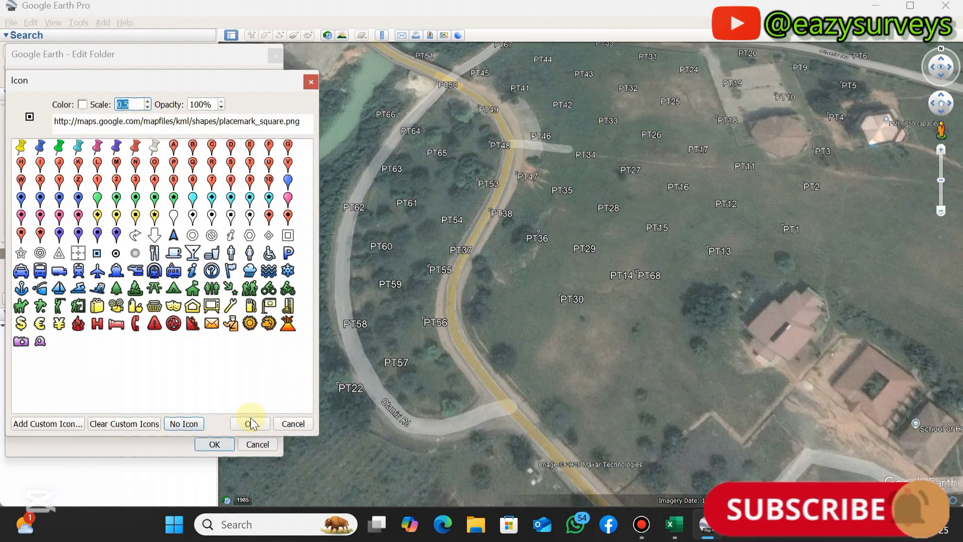
{"action": "left_click", "coordinate": [248, 423]}
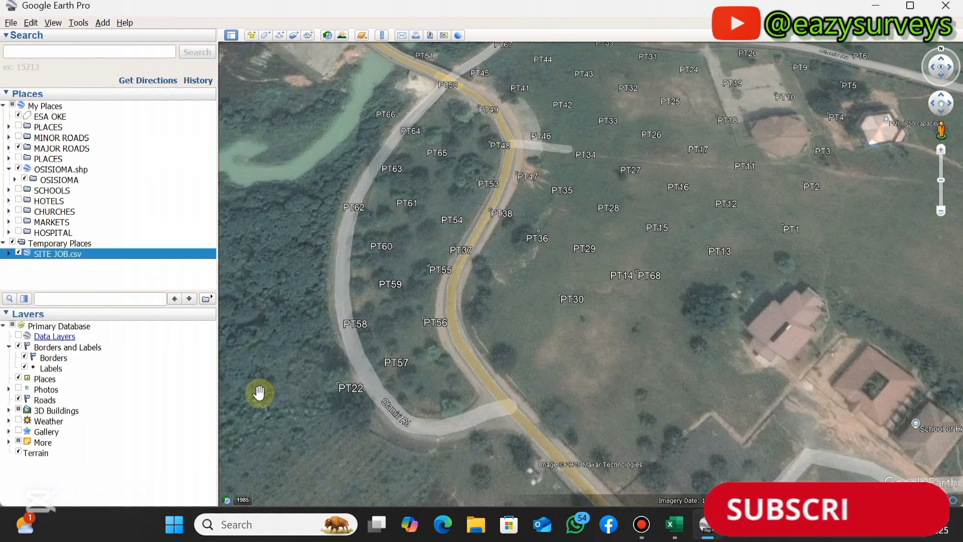
{"action": "left_click_drag", "start_coordinate": [258, 393], "coordinate": [605, 249]}
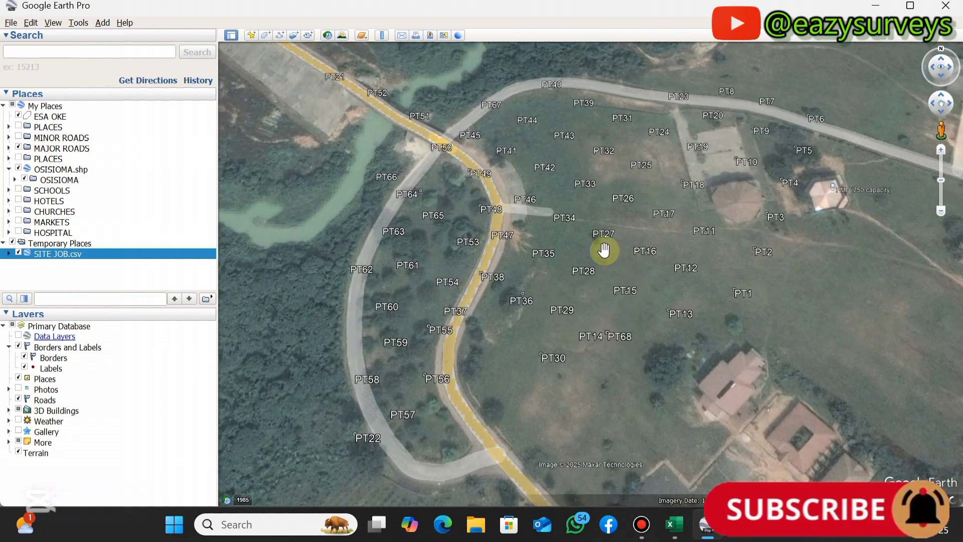